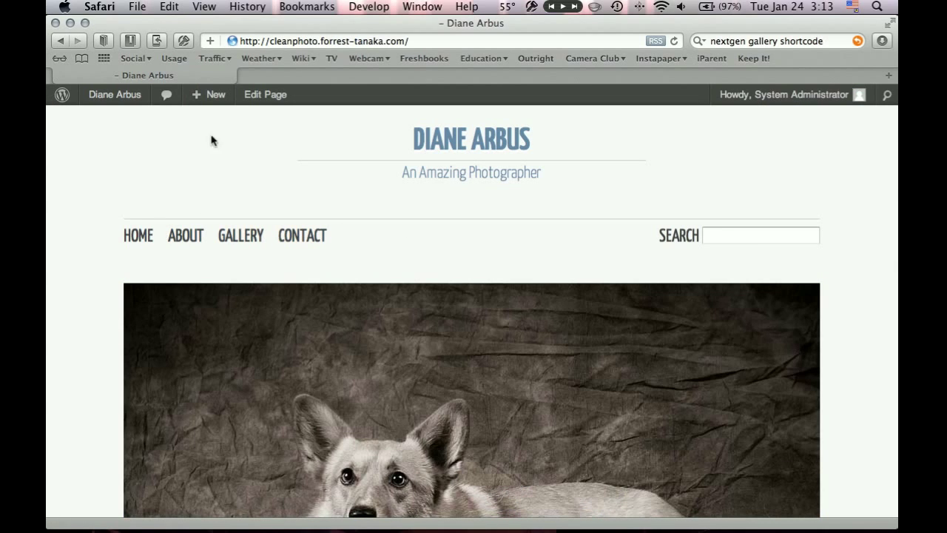
From the Dashboard, create a new page titled Blog and publish it
left_click(115, 95)
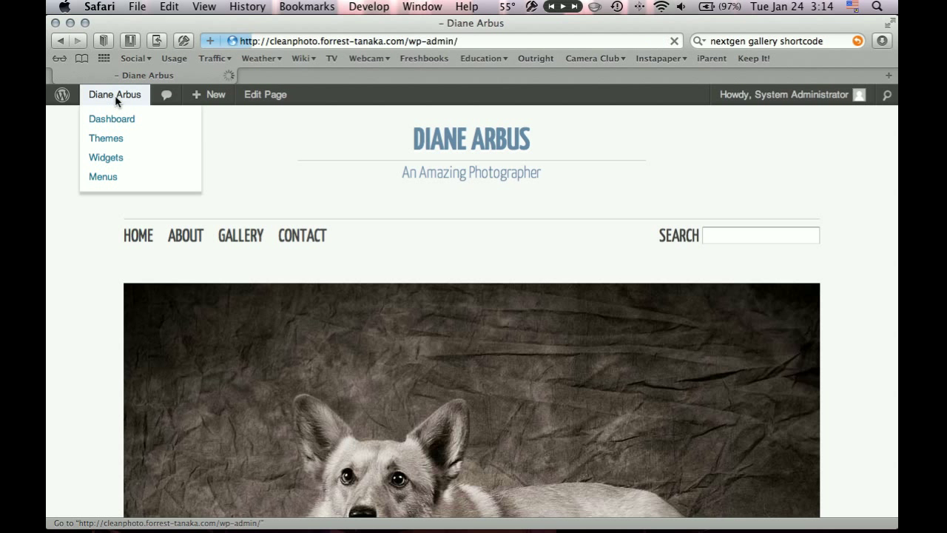
left_click(112, 119)
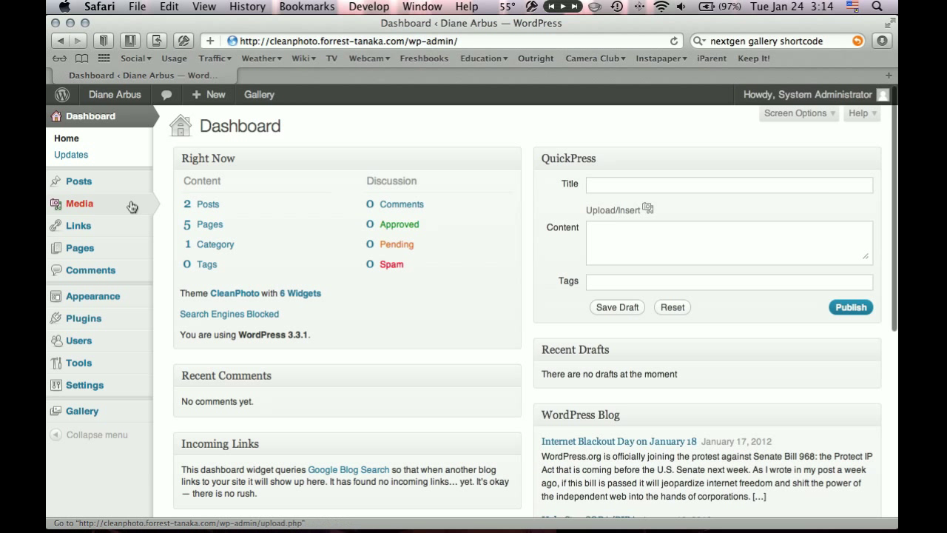
mouse_move(86, 318)
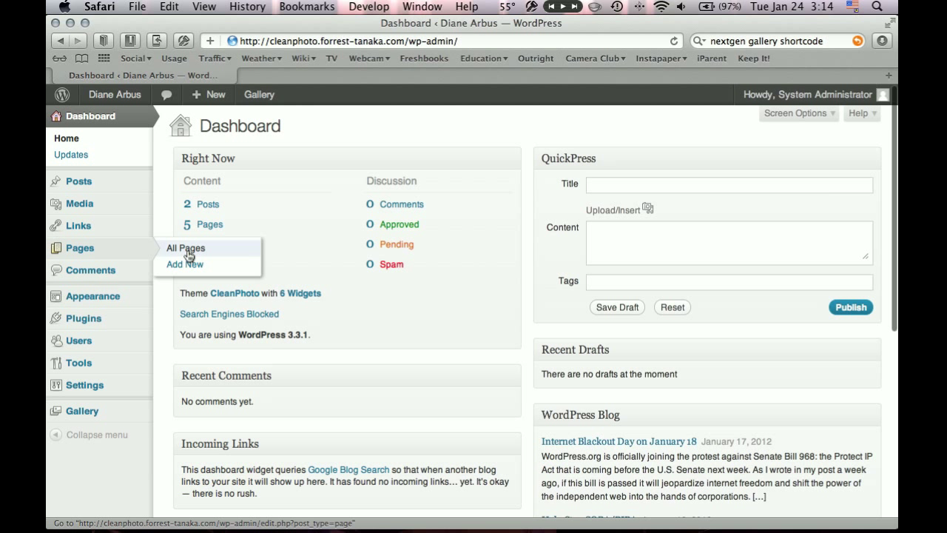
mouse_move(185, 258)
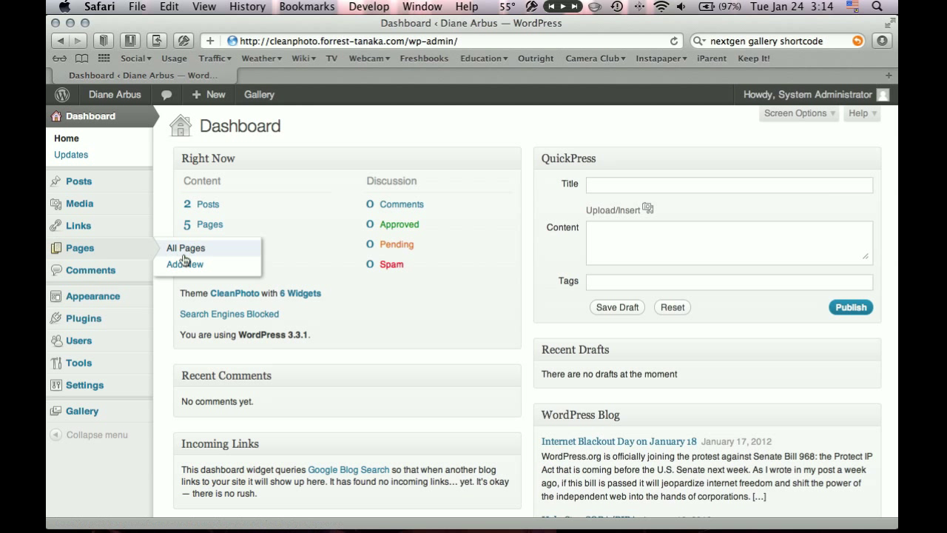
left_click(185, 263)
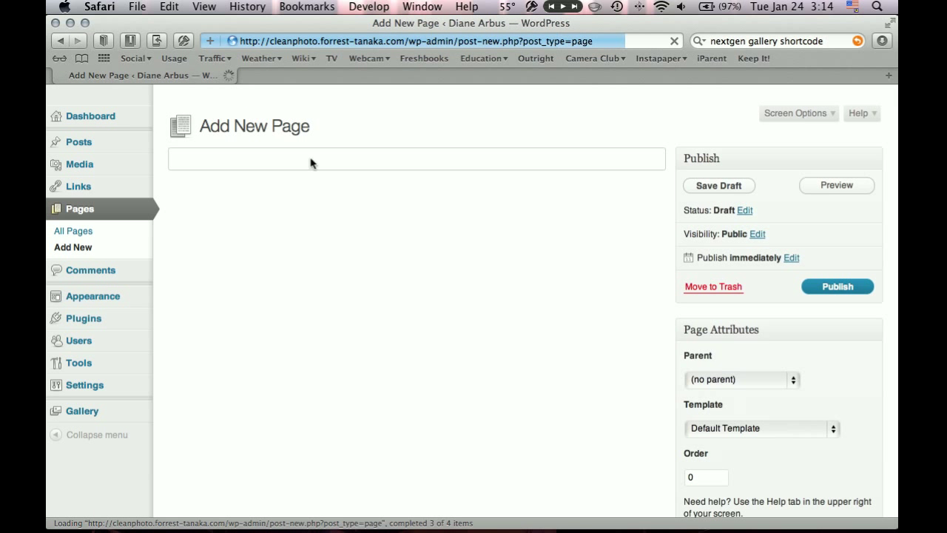
type("Blog")
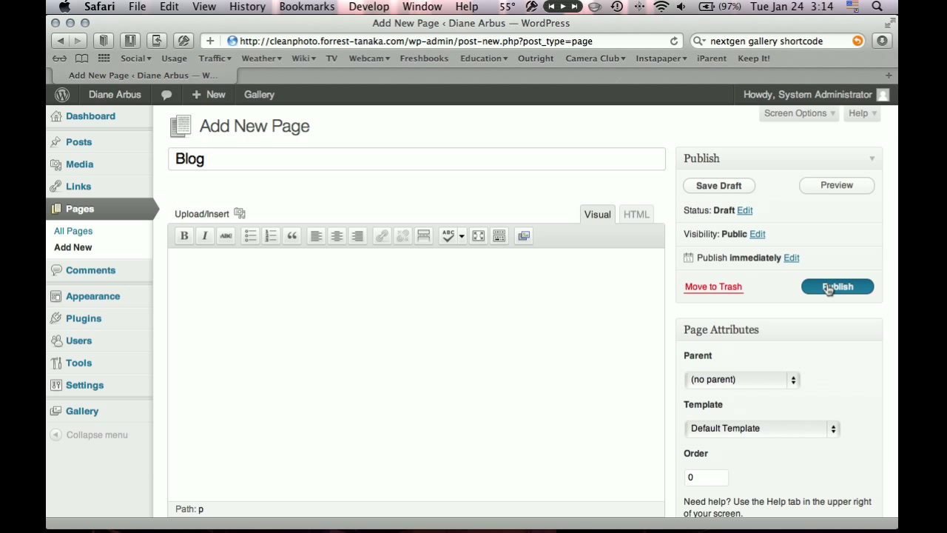
left_click(838, 287)
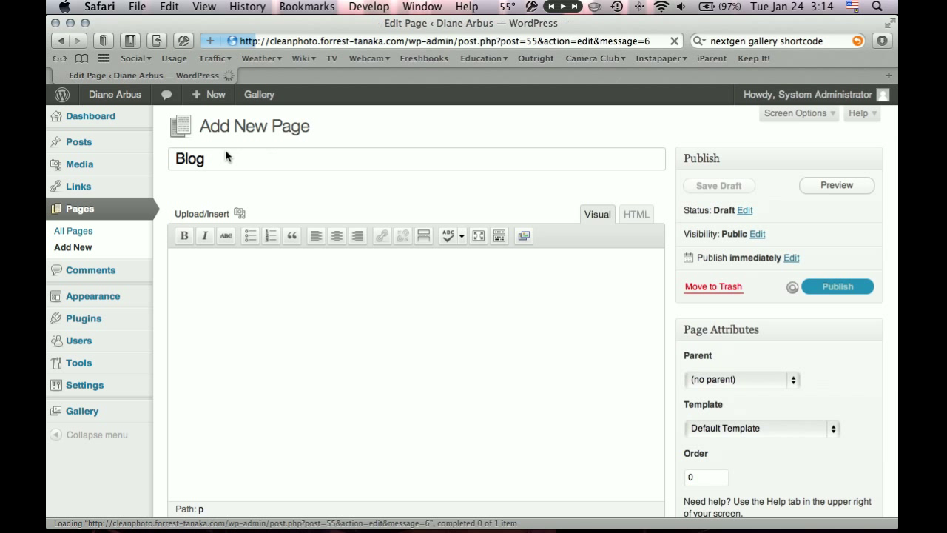
left_click(838, 286)
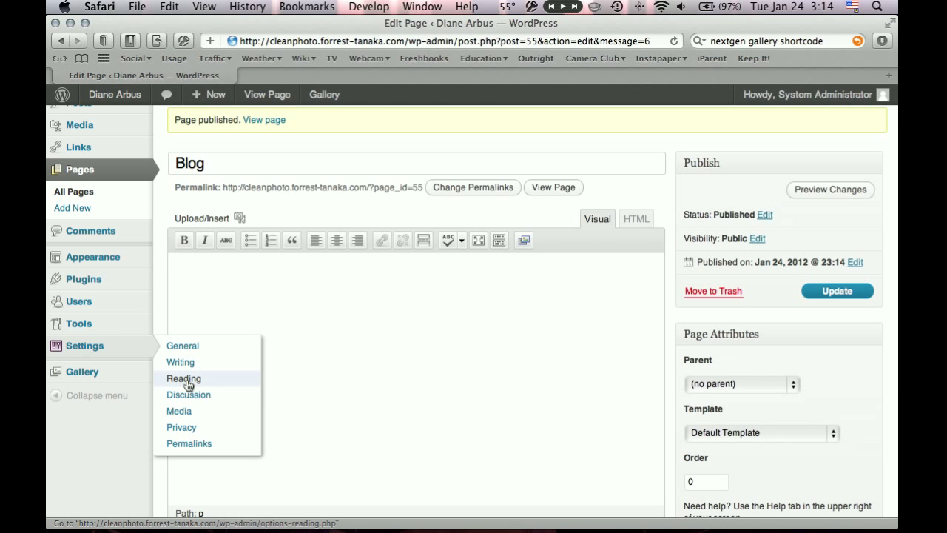
In Reading settings, assign Blog as the posts page and save the changes
left_click(184, 379)
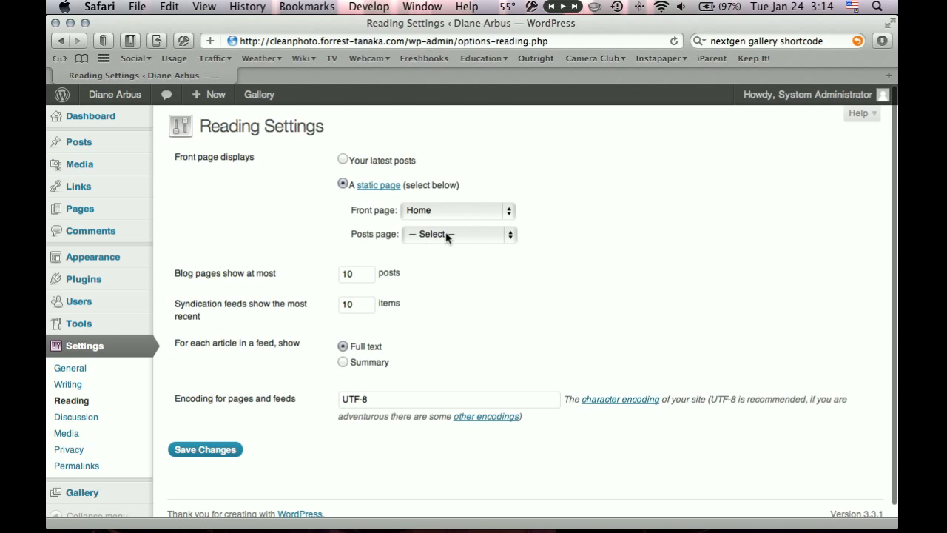
left_click(459, 234)
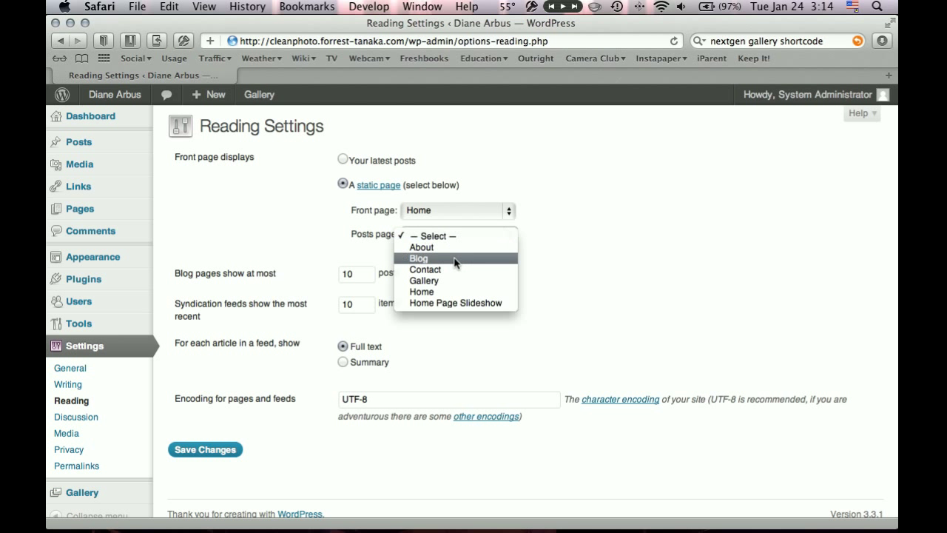
left_click(419, 258)
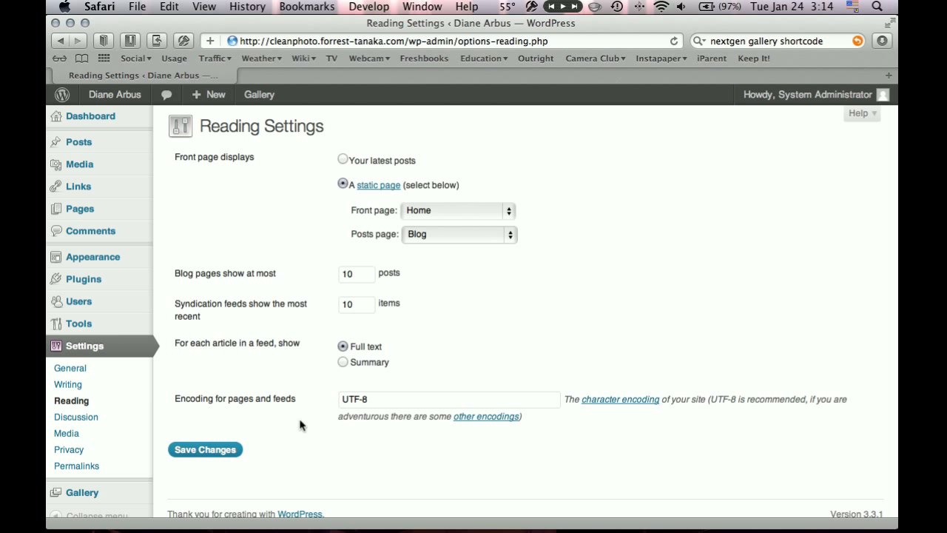
left_click(205, 450)
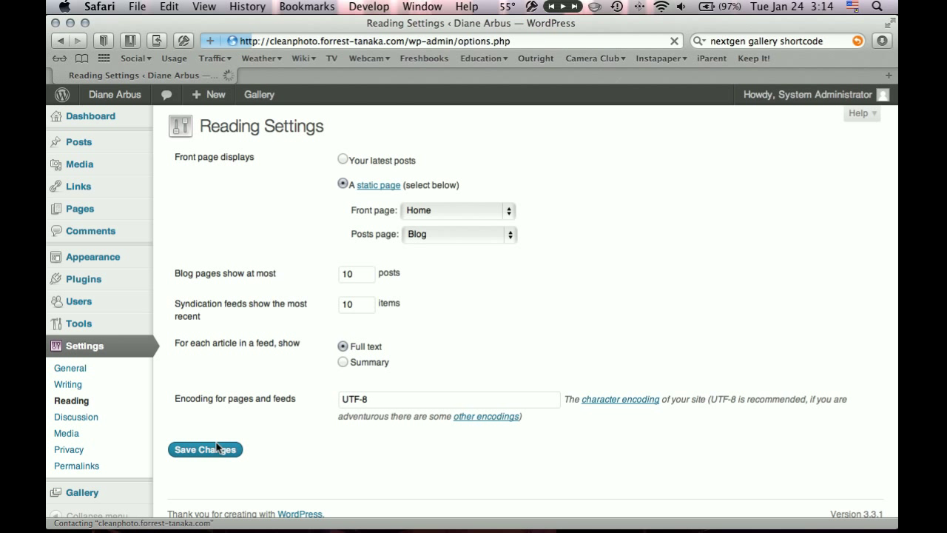
left_click(205, 450)
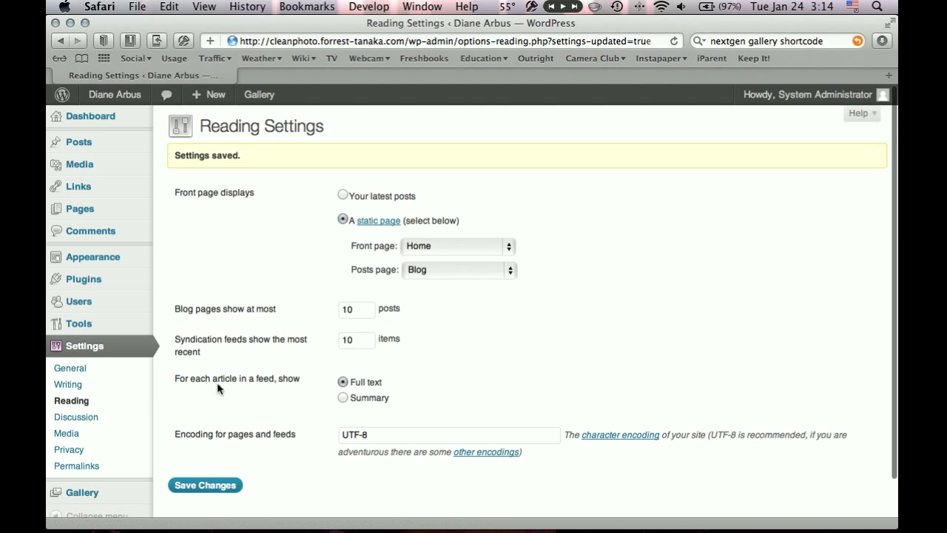
mouse_move(82, 278)
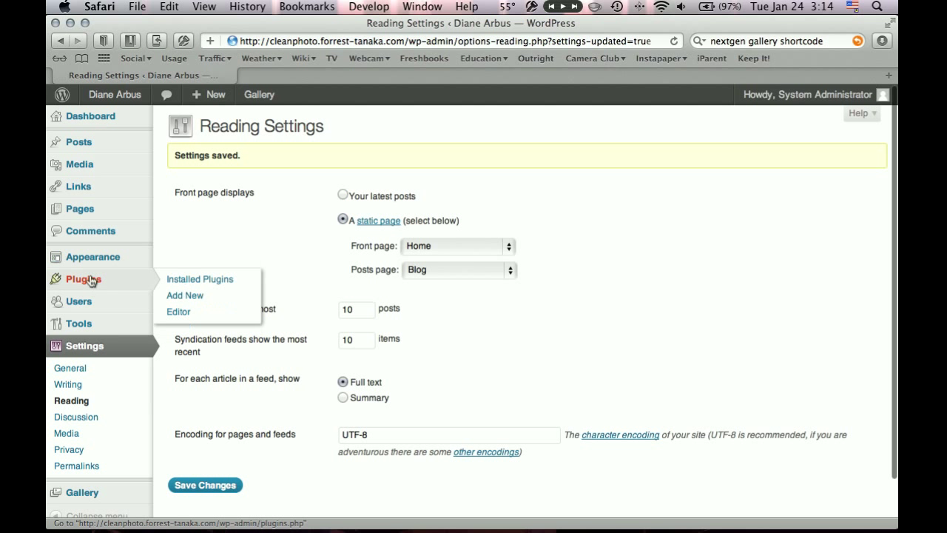
mouse_move(91, 258)
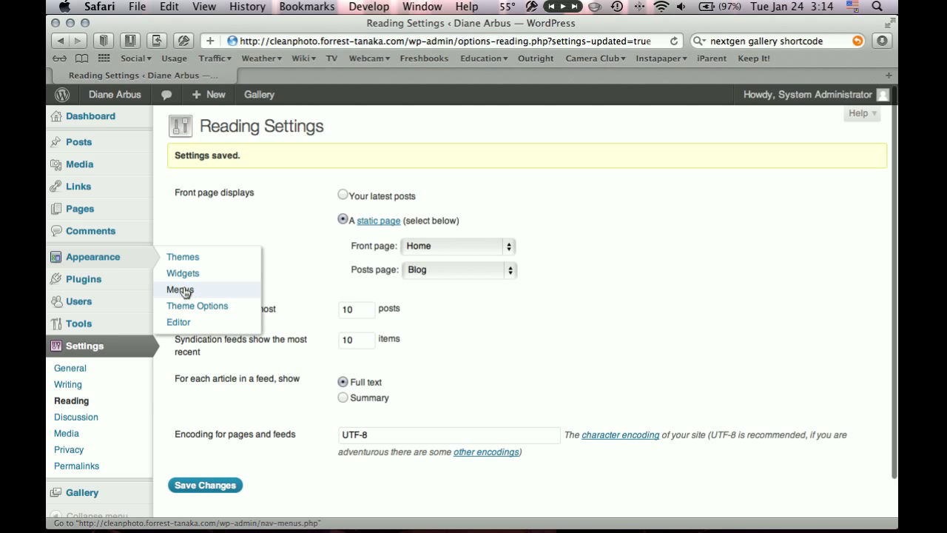
Add the Blog page to the Main Navigation menu and save the menu
left_click(181, 289)
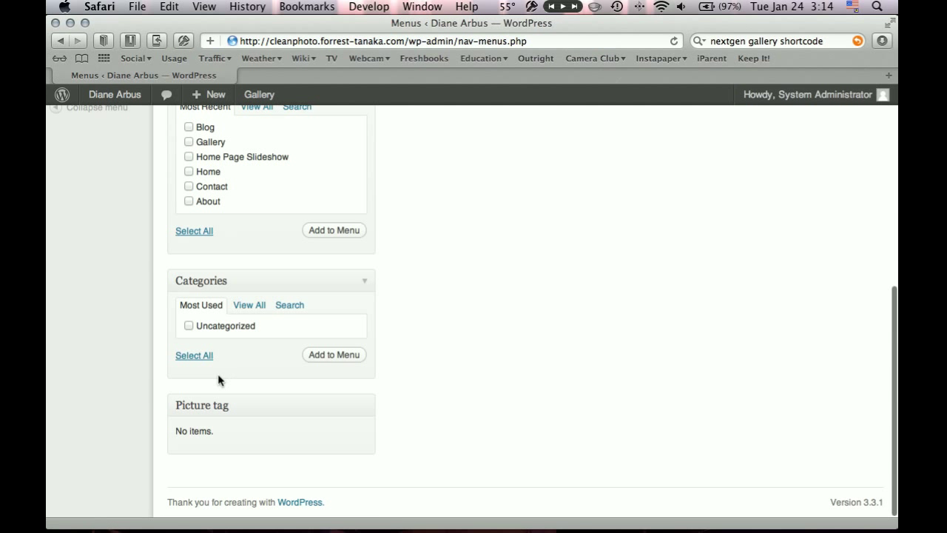
left_click(190, 128)
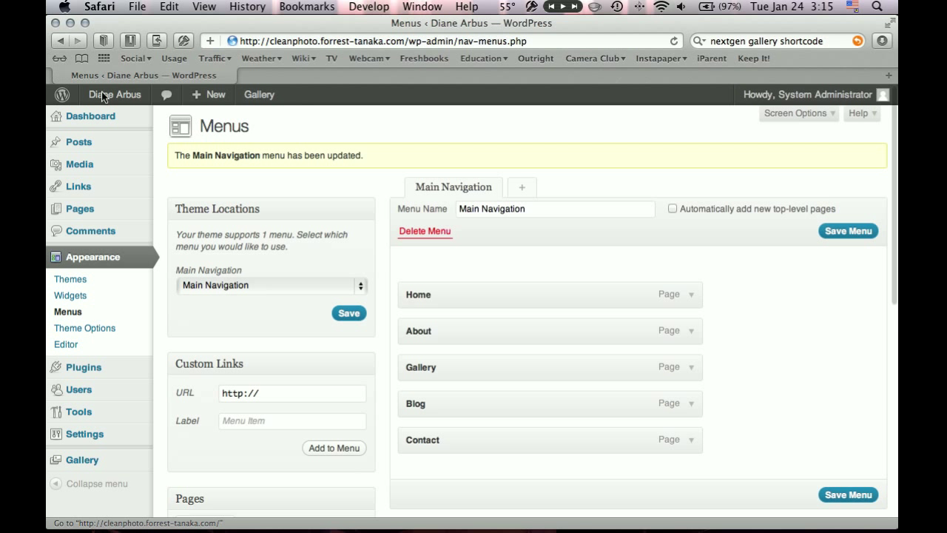
left_click(115, 95)
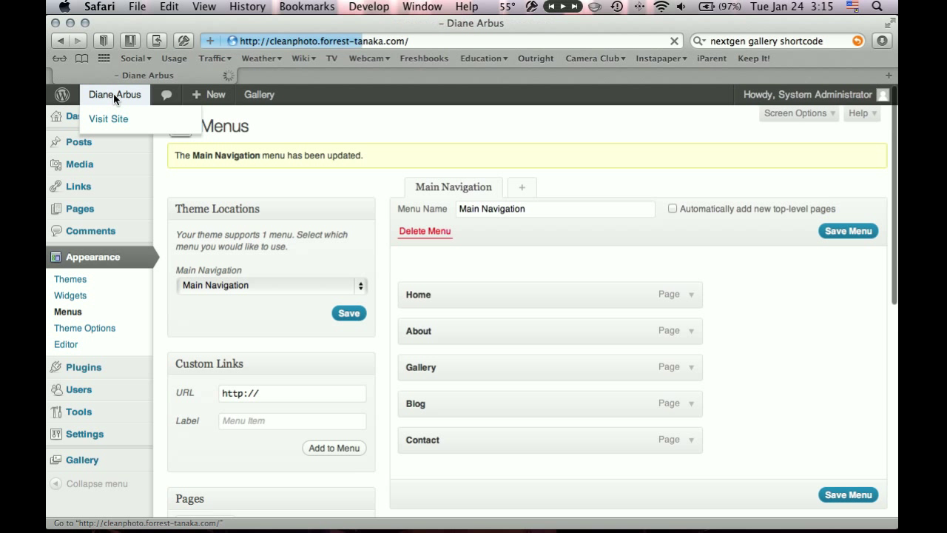
On the live site, visit the Blog page, view the post Here are some photos and its crepe photo
left_click(108, 118)
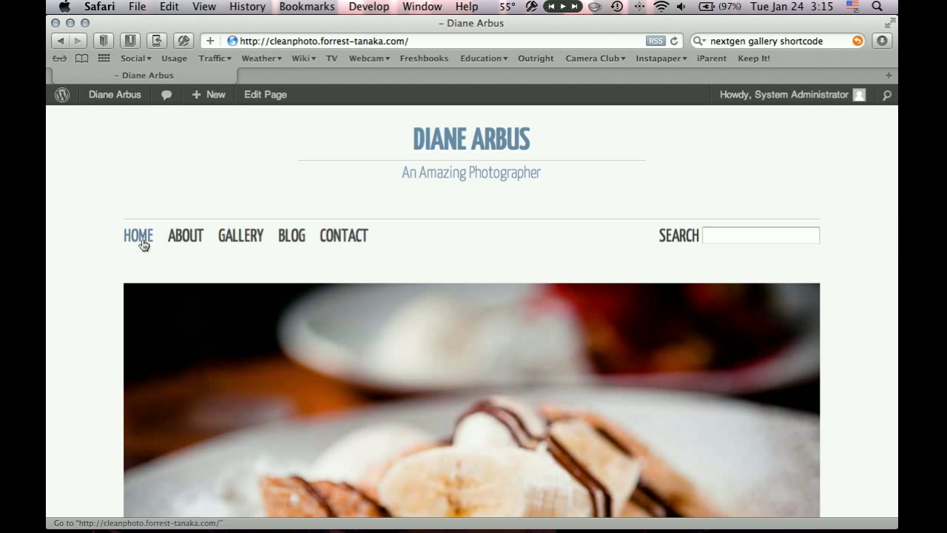
left_click(290, 235)
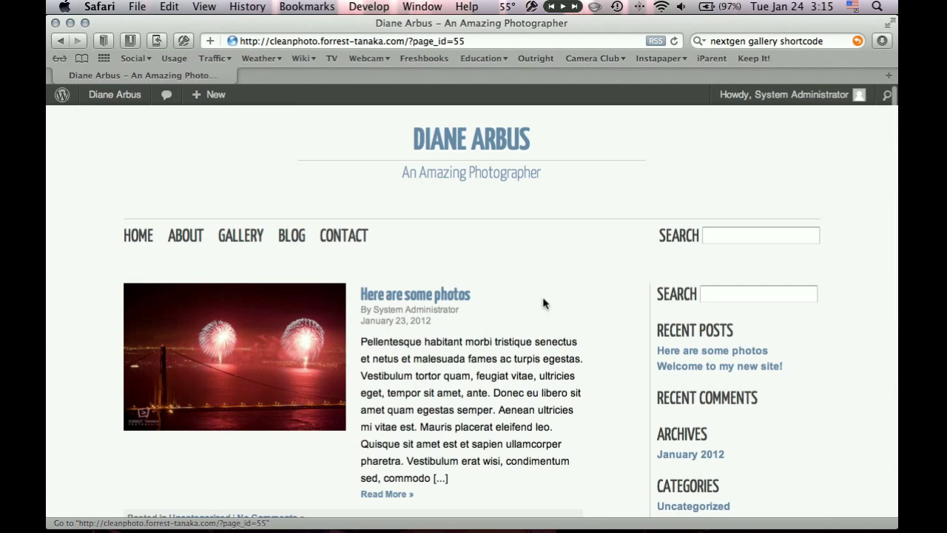
mouse_move(504, 335)
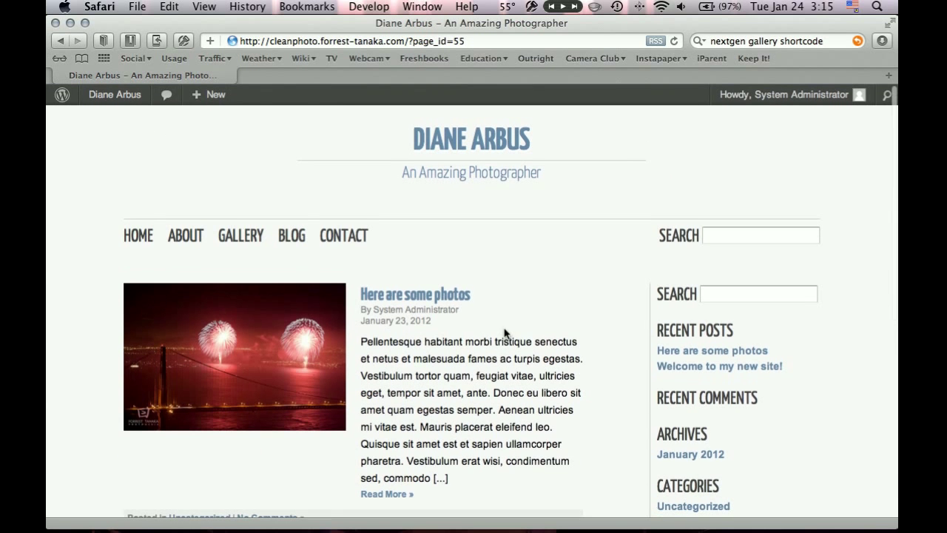
left_click(414, 293)
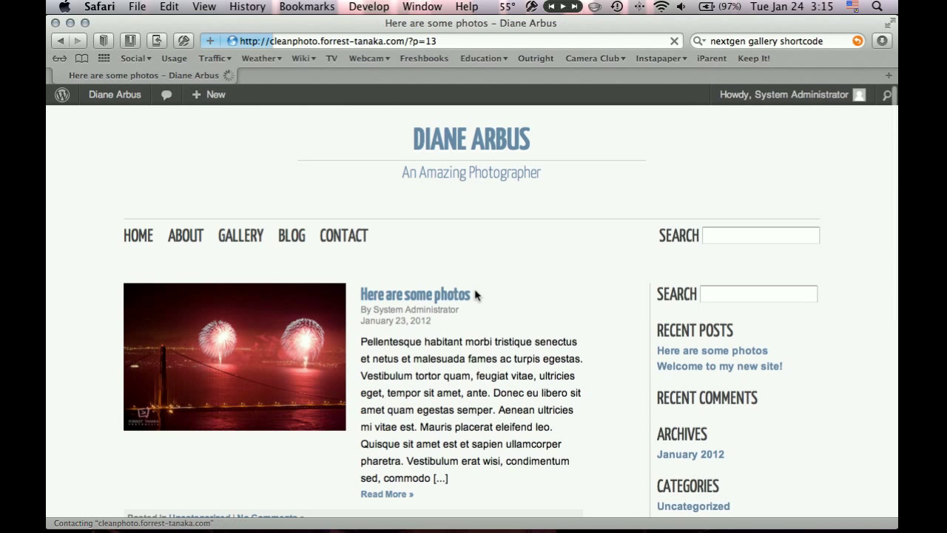
left_click(415, 293)
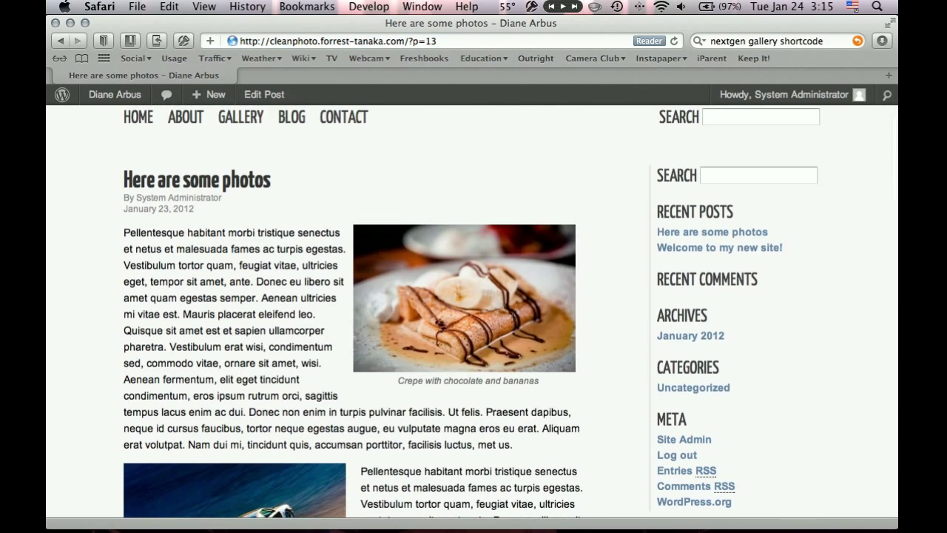
left_click(465, 299)
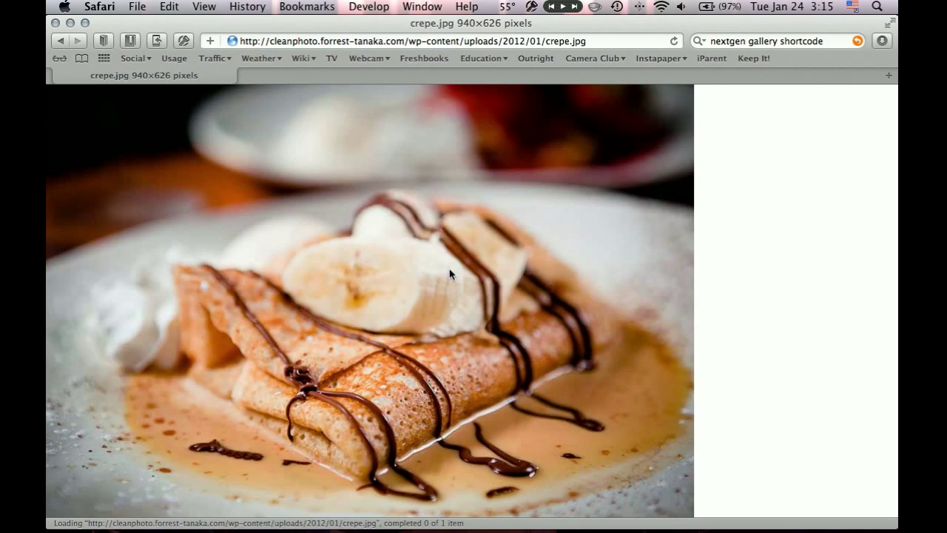
mouse_move(669, 287)
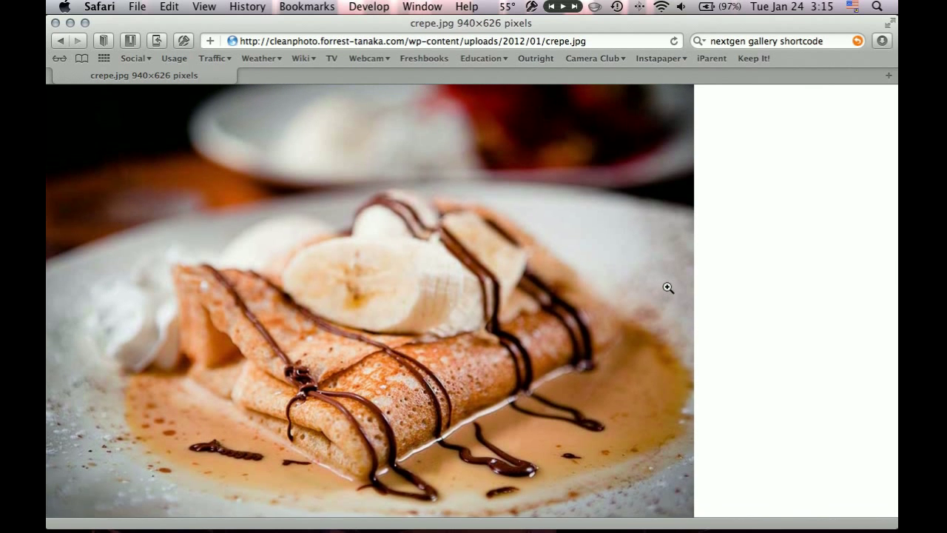
left_click(669, 288)
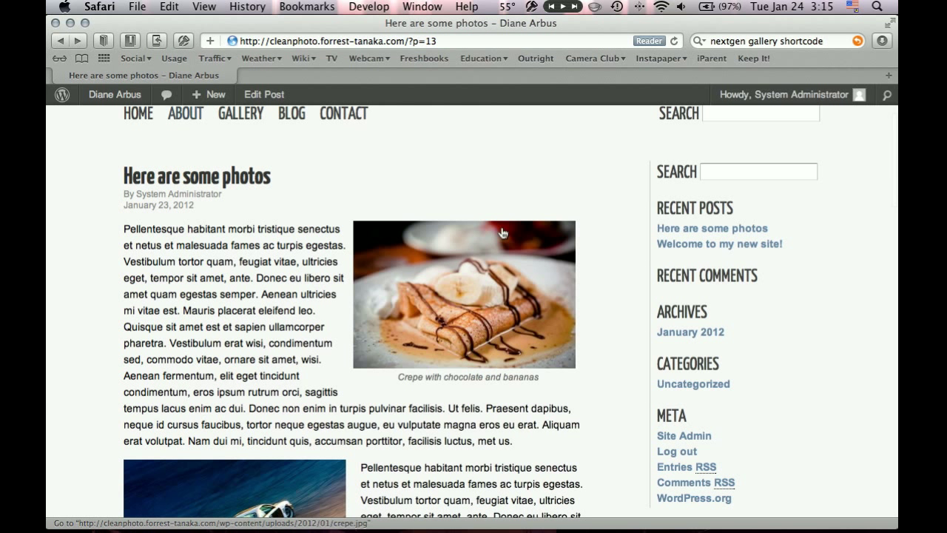
mouse_move(243, 249)
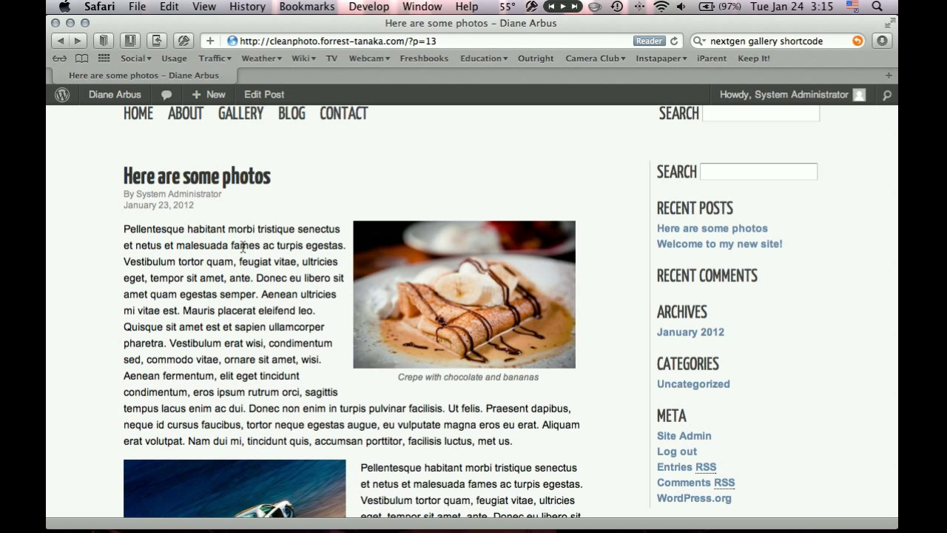
mouse_move(110, 130)
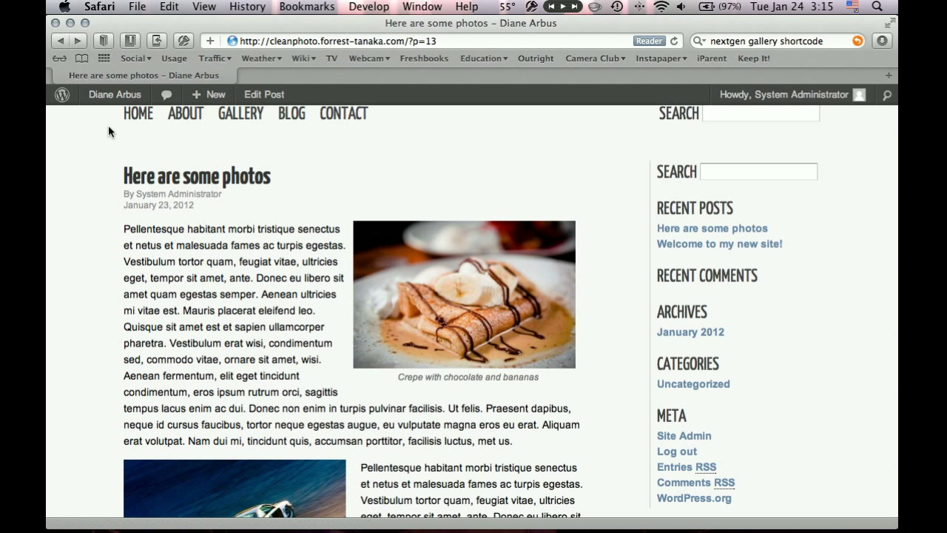
In Plugins > Add New, search the plugin directory for fancy box
left_click(116, 94)
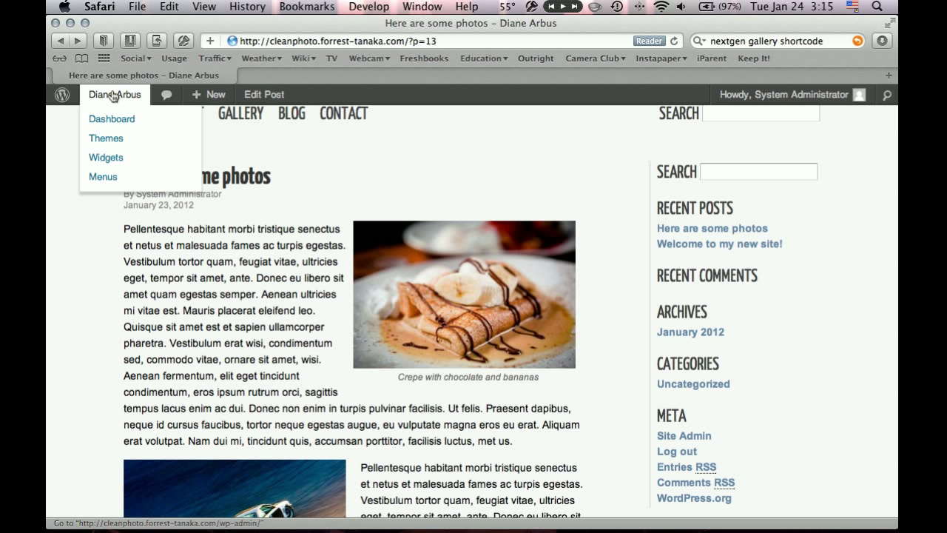
left_click(111, 118)
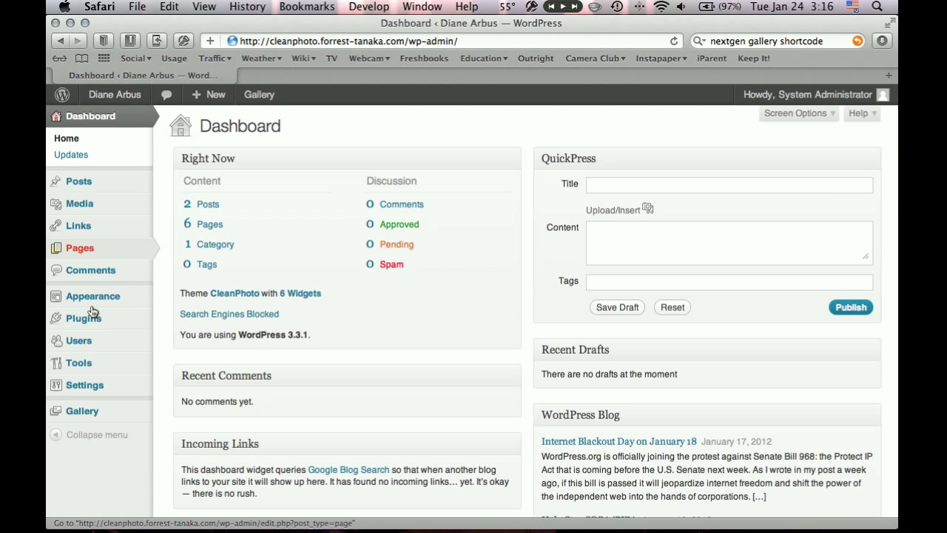
mouse_move(81, 318)
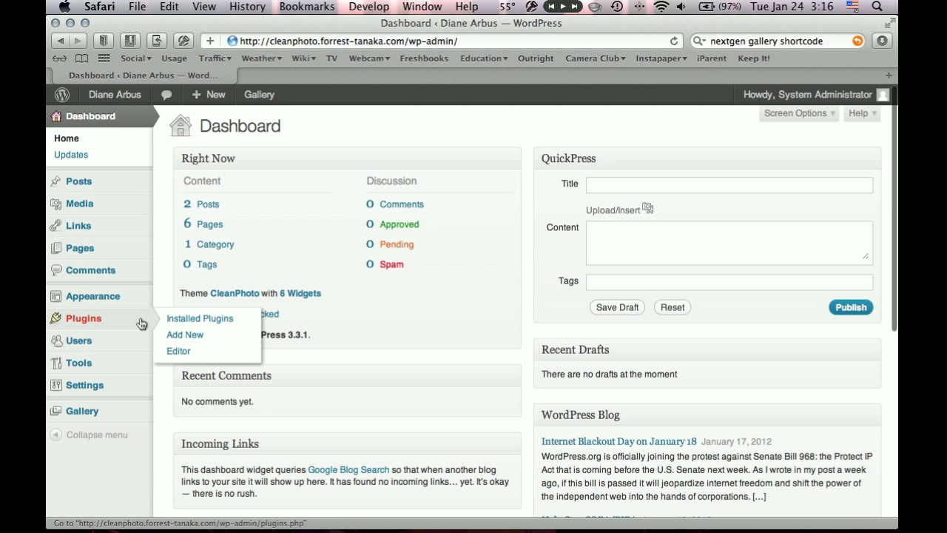
left_click(183, 335)
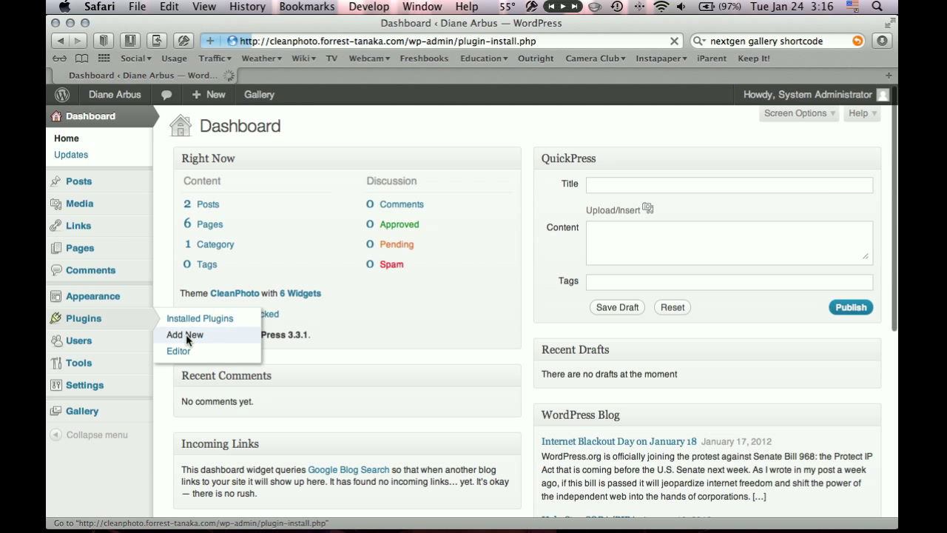
left_click(184, 335)
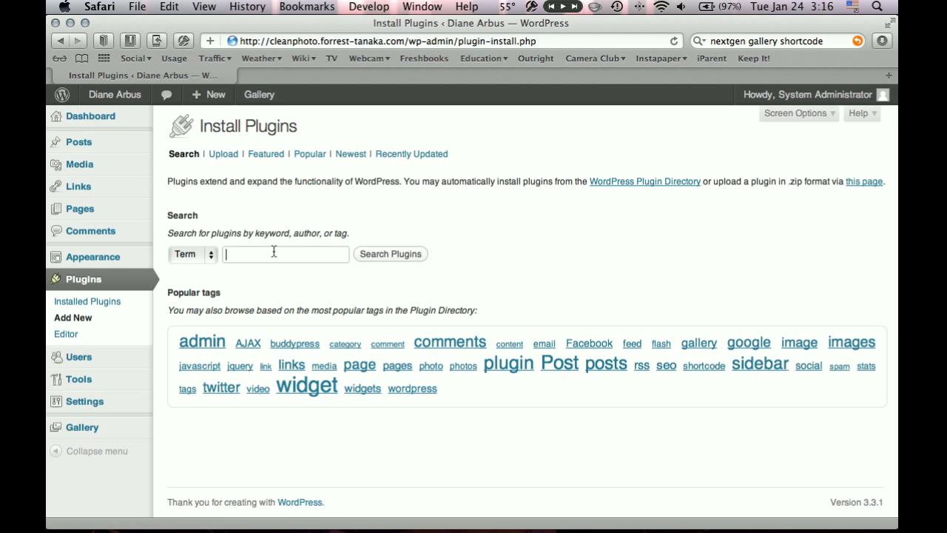
type("fancybox")
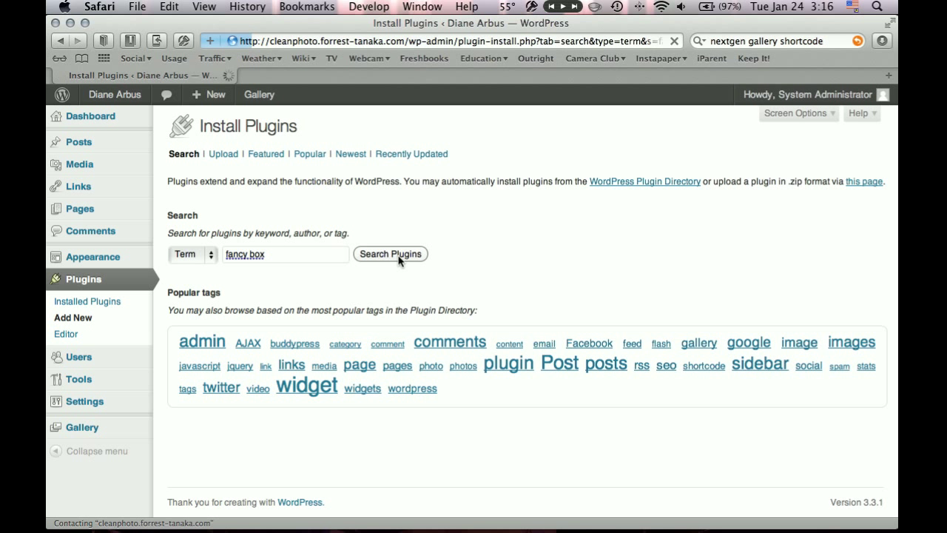
left_click(391, 254)
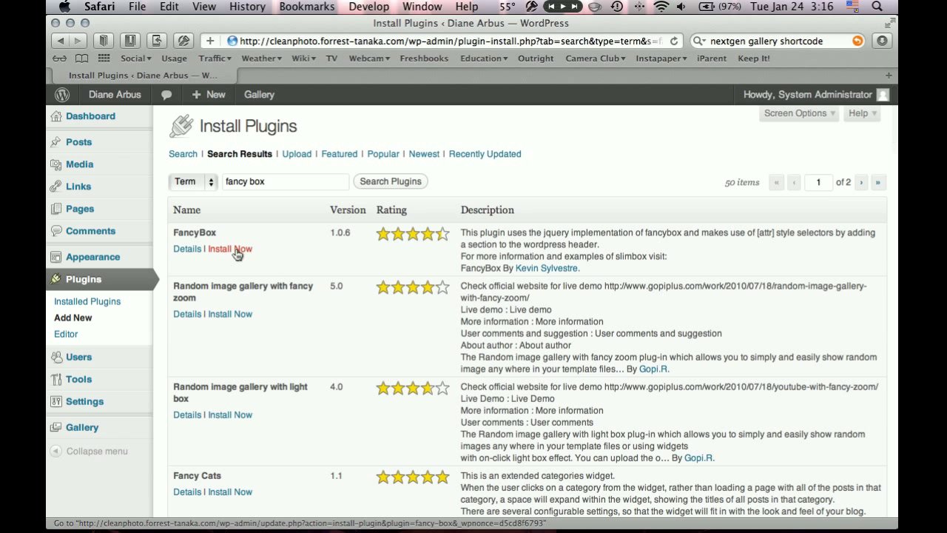
Install and activate the FancyBox 1.0.6 plugin, then head to the live site
left_click(231, 249)
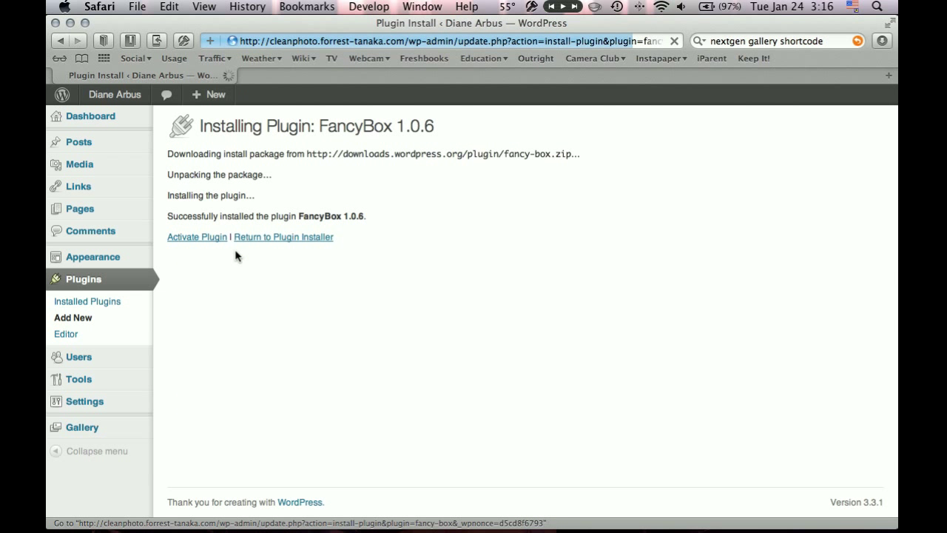
left_click(196, 237)
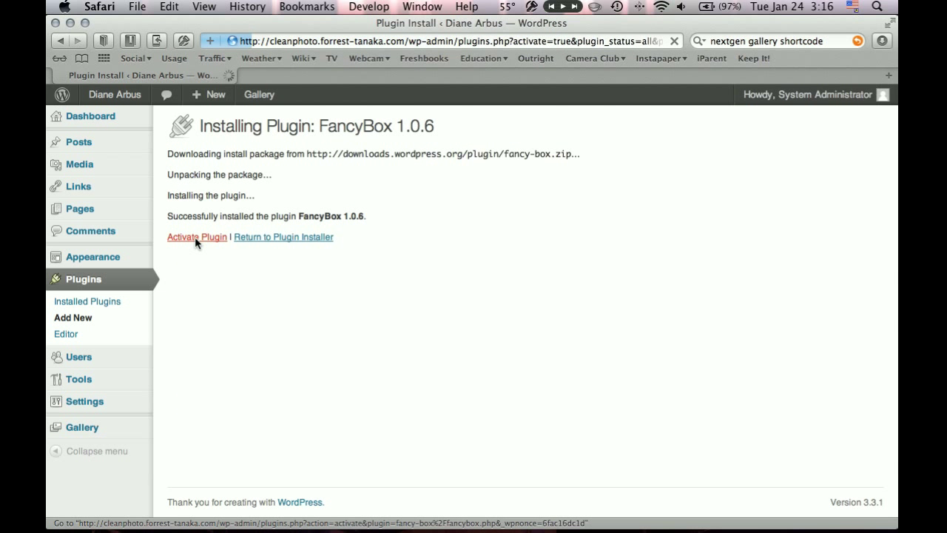
left_click(197, 237)
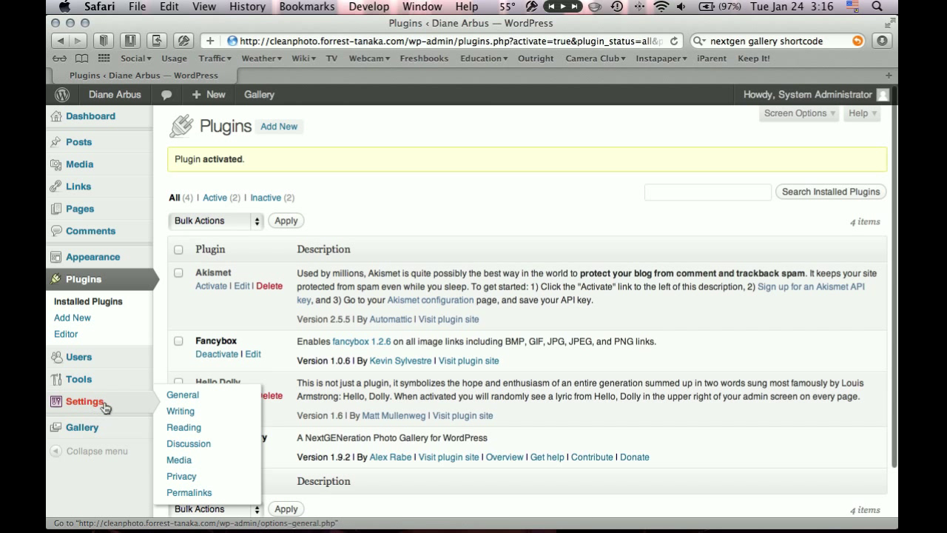
mouse_move(157, 406)
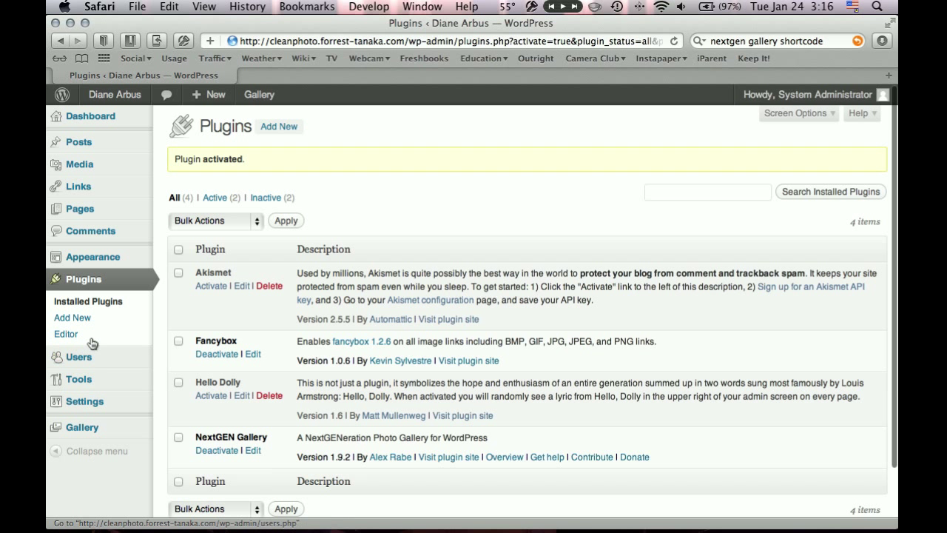
mouse_move(92, 418)
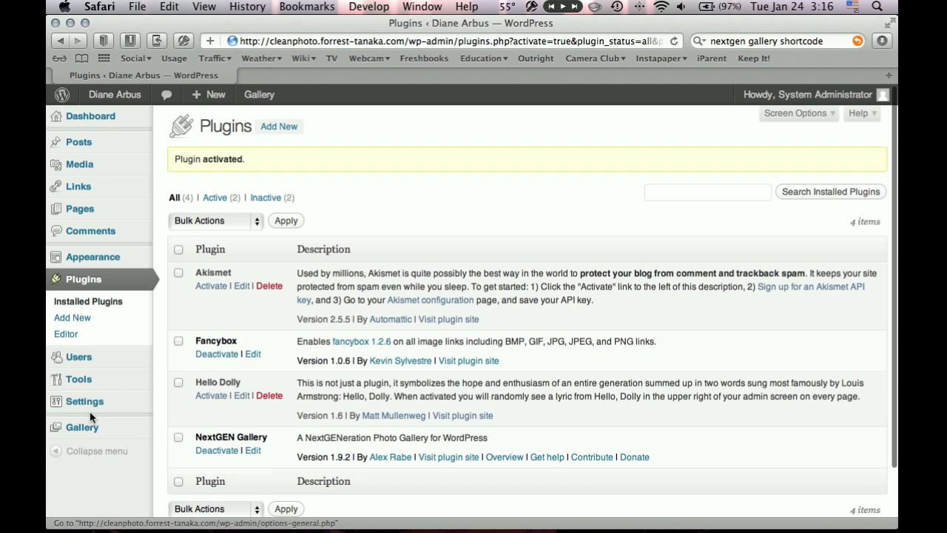
left_click(114, 95)
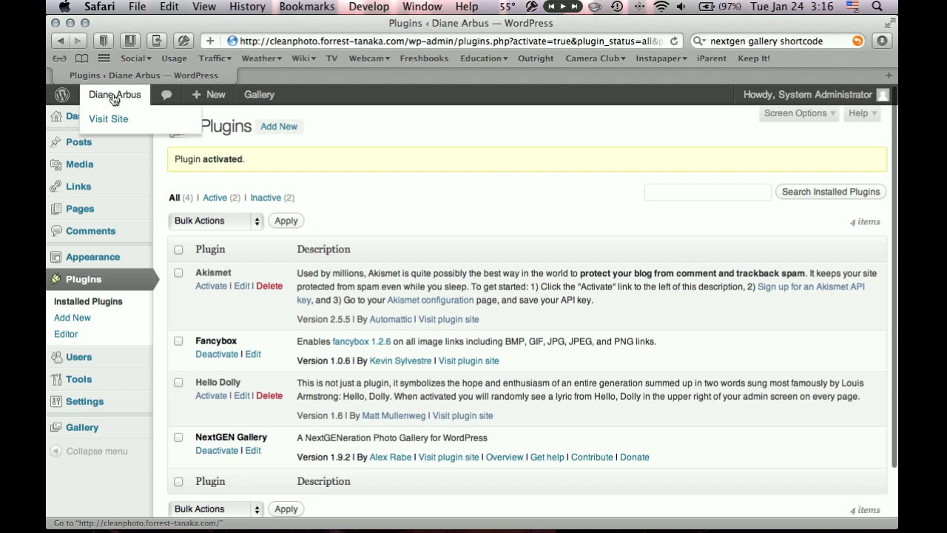
left_click(109, 118)
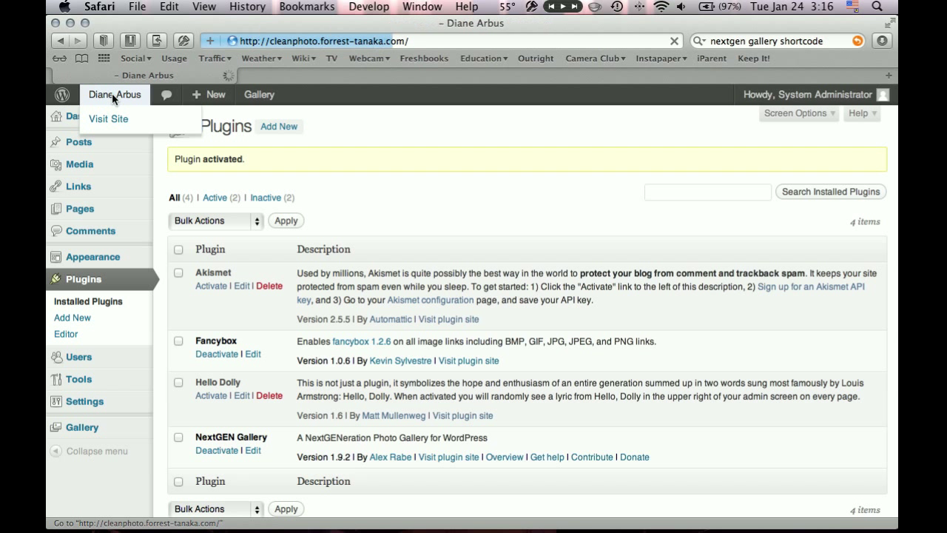
Check that the crepe photo in Here are some photos opens enlarged in a lightbox, then close it
left_click(109, 118)
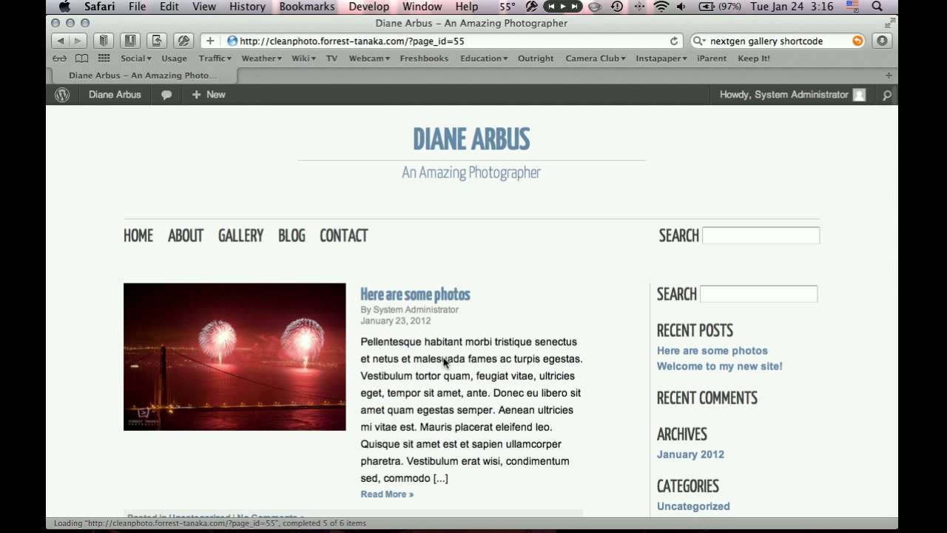
left_click(415, 293)
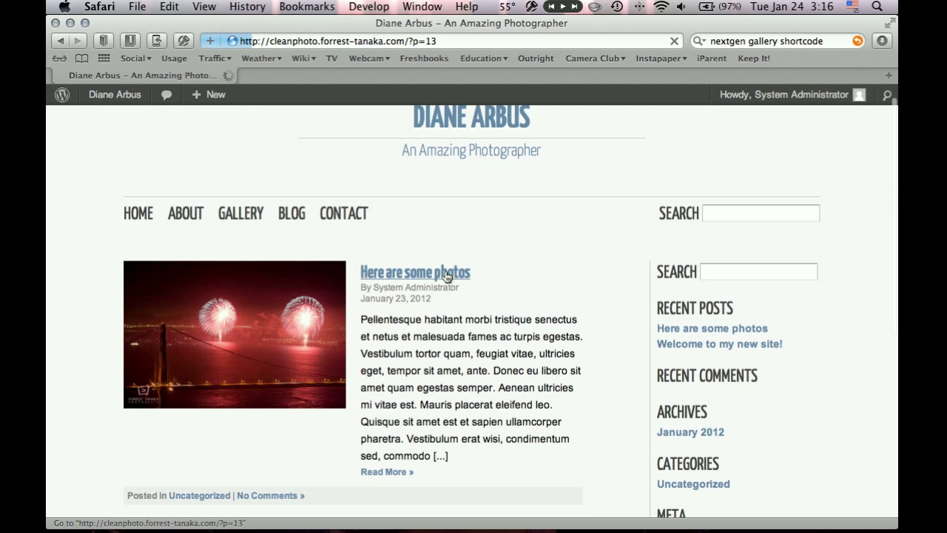
left_click(415, 273)
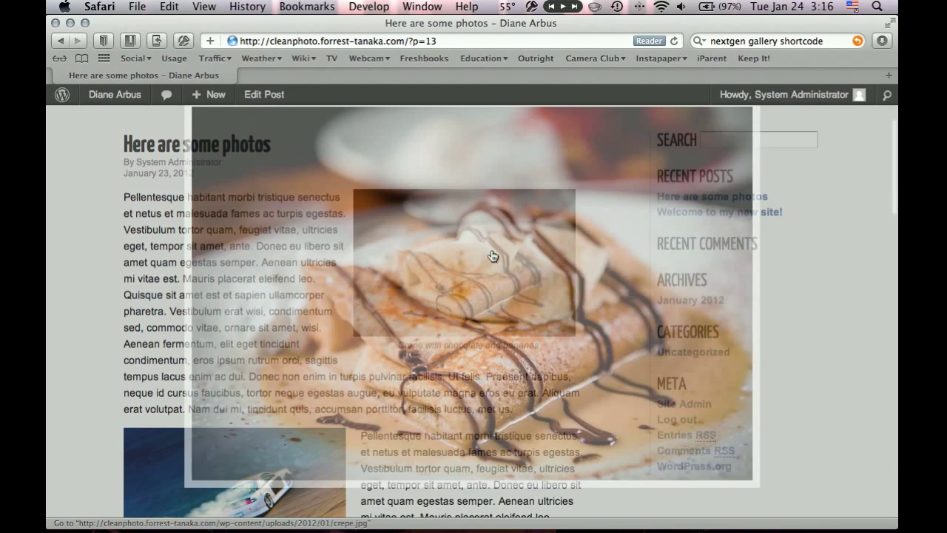
left_click(481, 264)
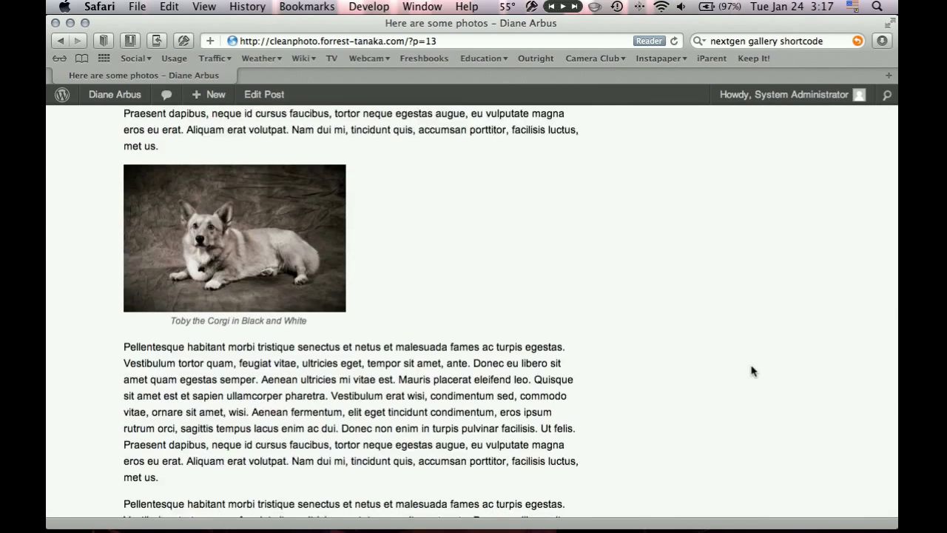
left_click(234, 239)
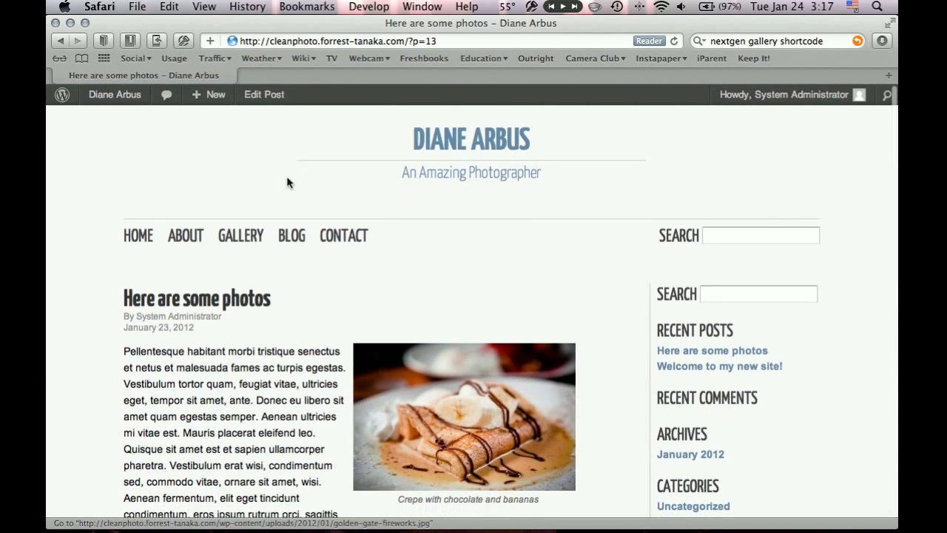
In Plugins > Add New, search the directory for Post Thumbnail editor
left_click(115, 95)
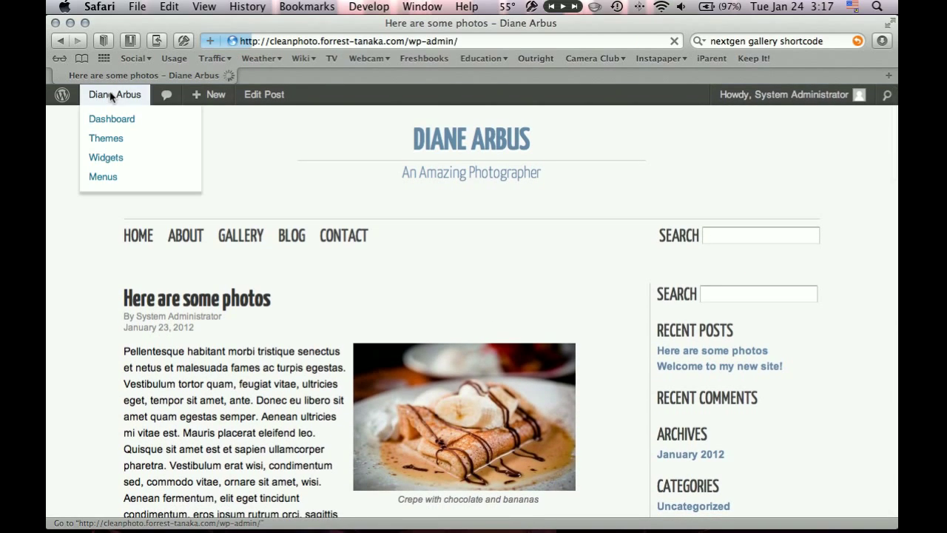
left_click(113, 118)
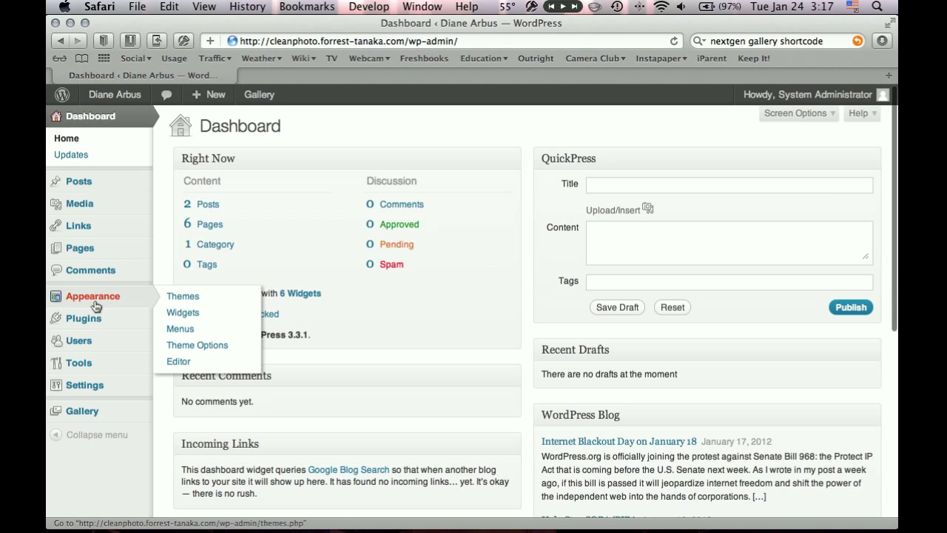
left_click(183, 334)
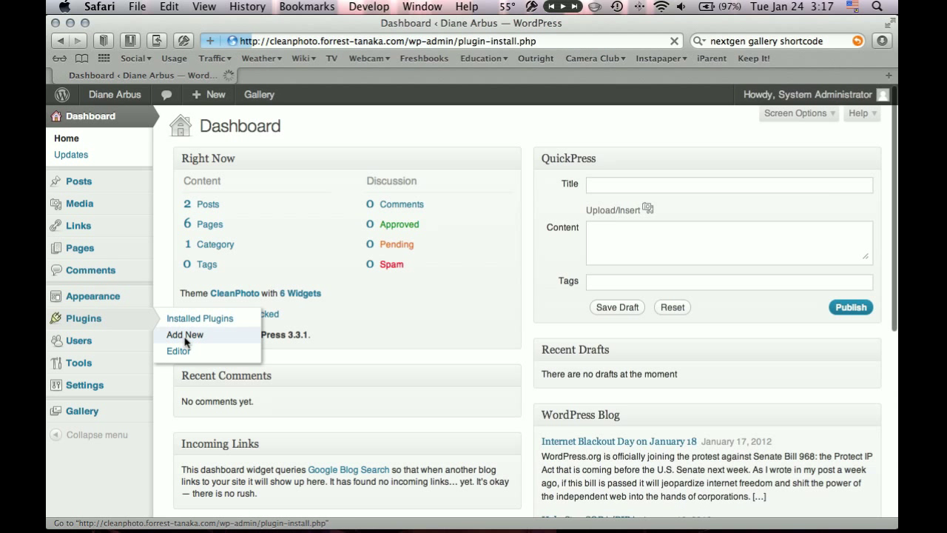
left_click(184, 334)
type("Post Thumbnail")
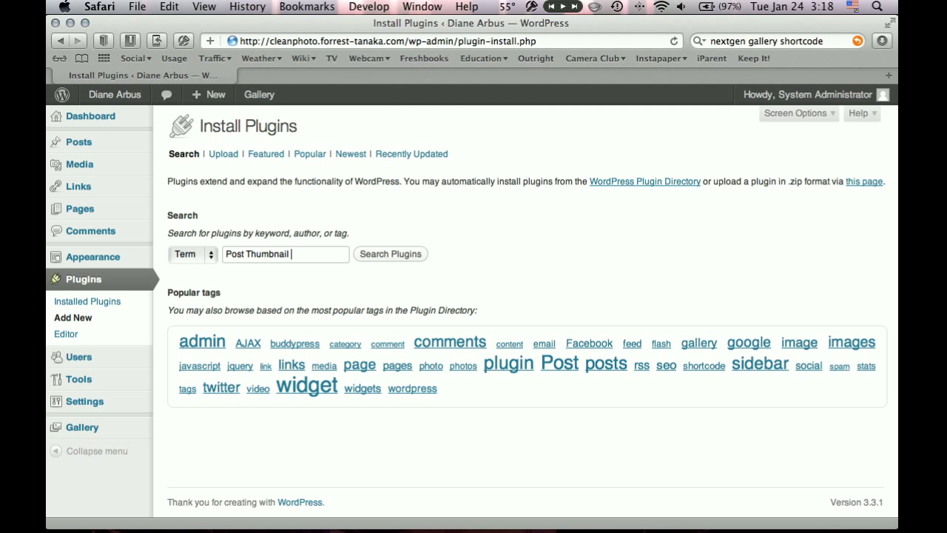
type("editor")
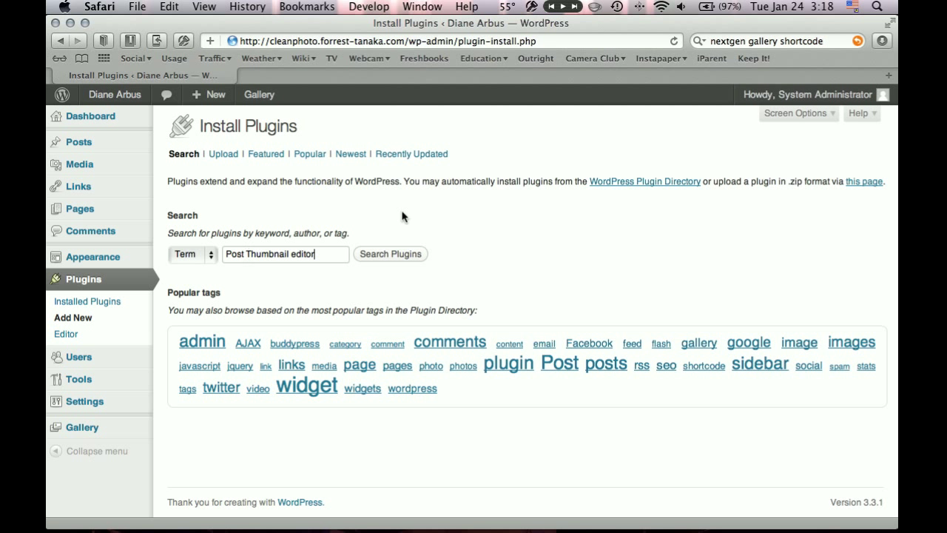
left_click(391, 254)
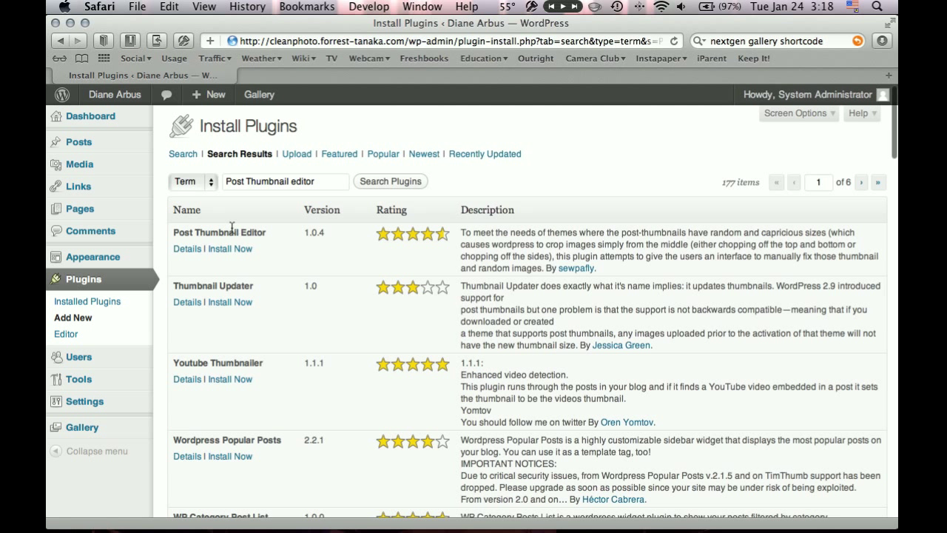
mouse_move(231, 248)
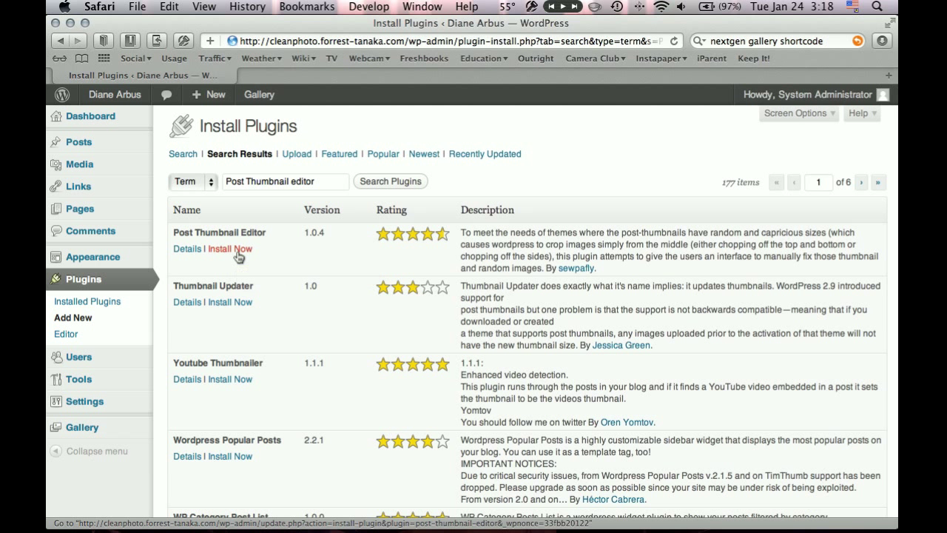
Install and activate the Post Thumbnail Editor 1.0.4 plugin
left_click(232, 249)
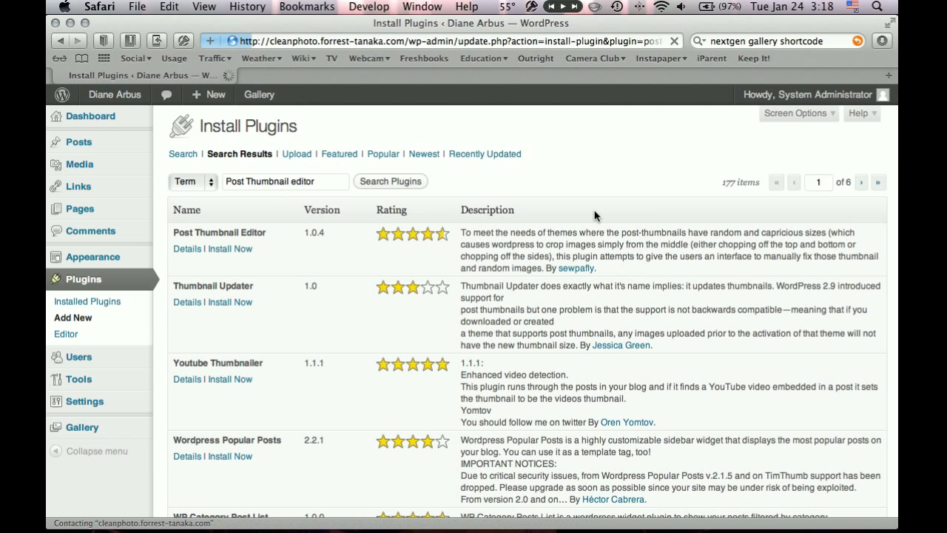
left_click(223, 249)
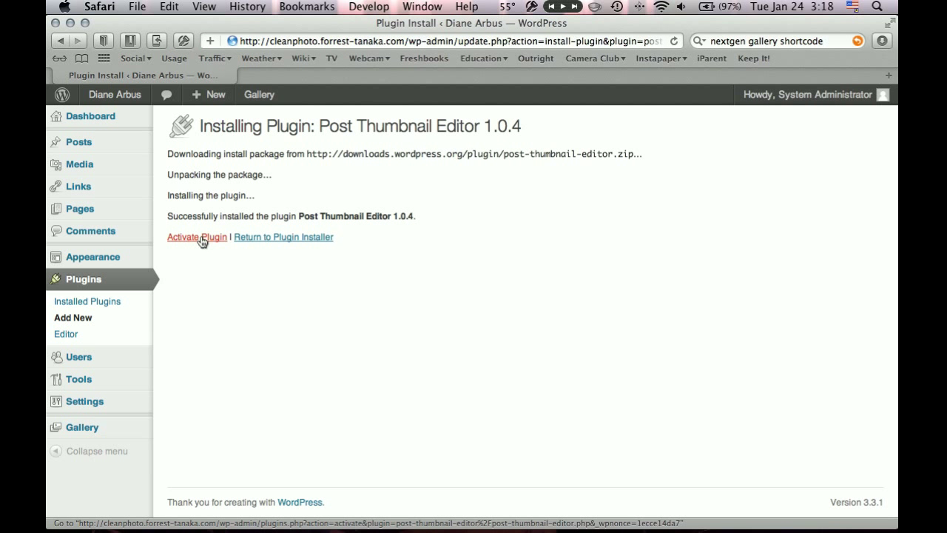
left_click(197, 237)
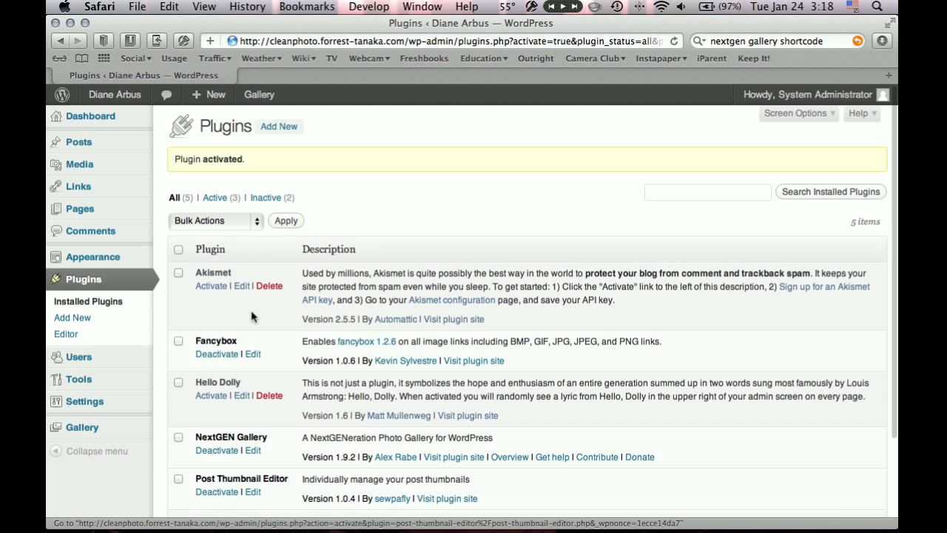
In the Media Library, locate the Golden Gate Bridge Fireworks image row
scroll("down", 3)
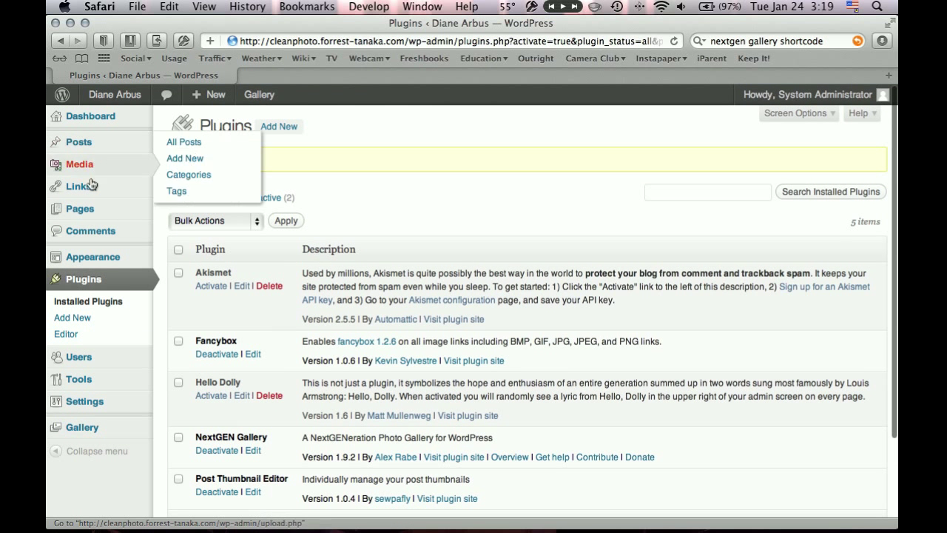
mouse_move(80, 165)
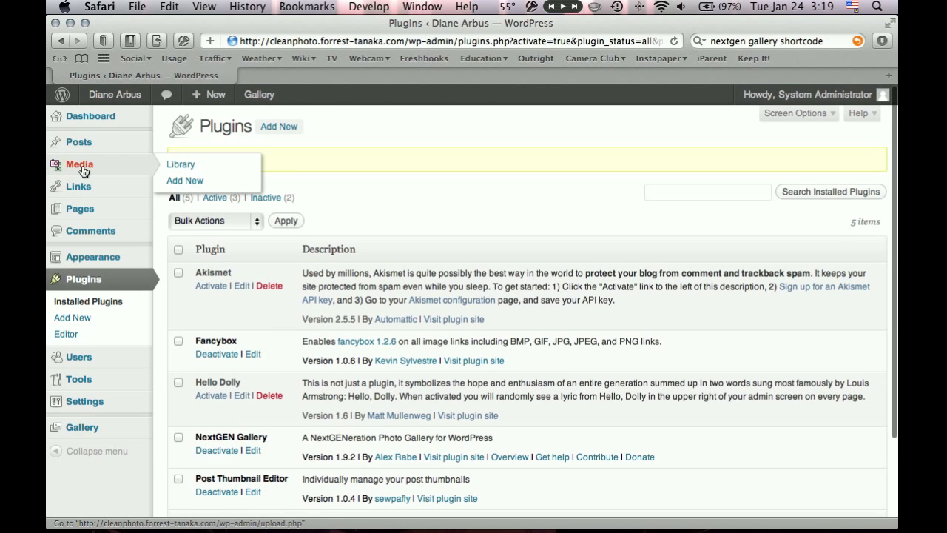
mouse_move(181, 163)
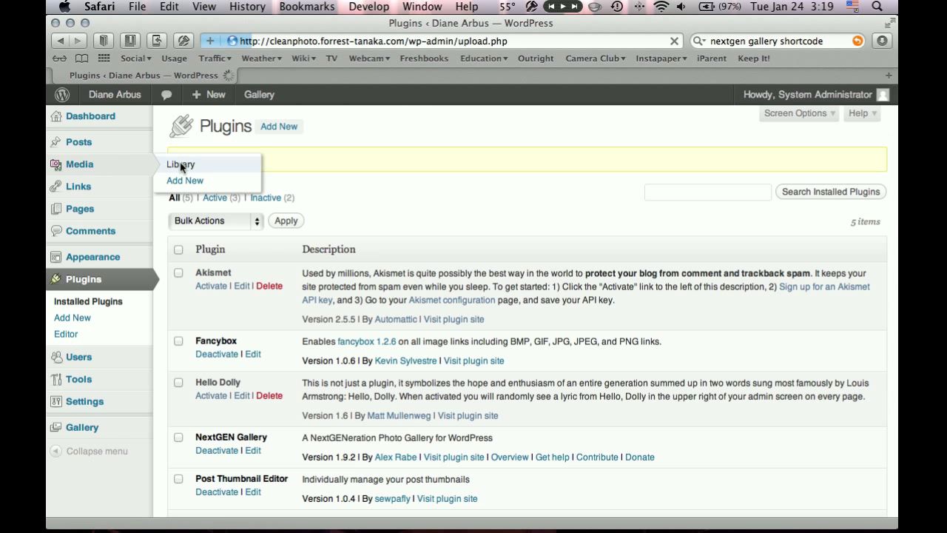
left_click(181, 163)
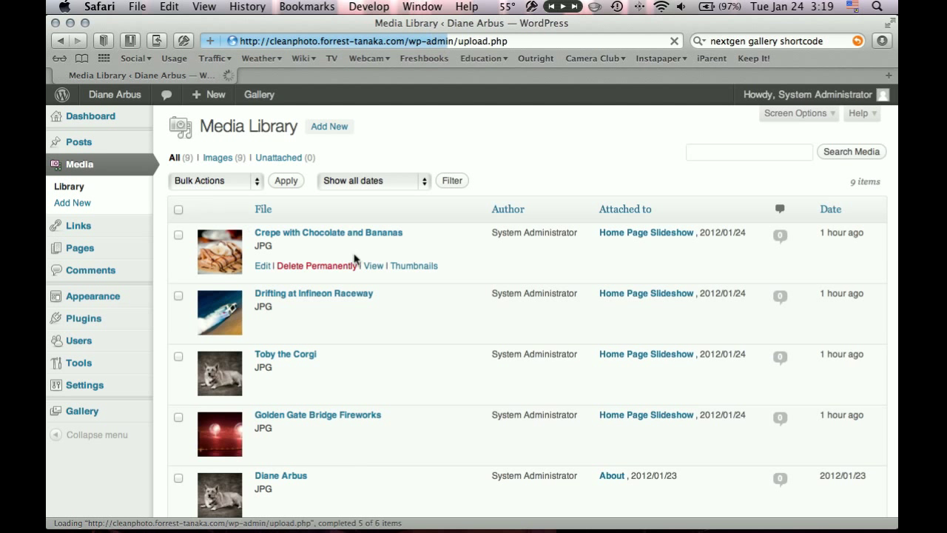
scroll("down", 3)
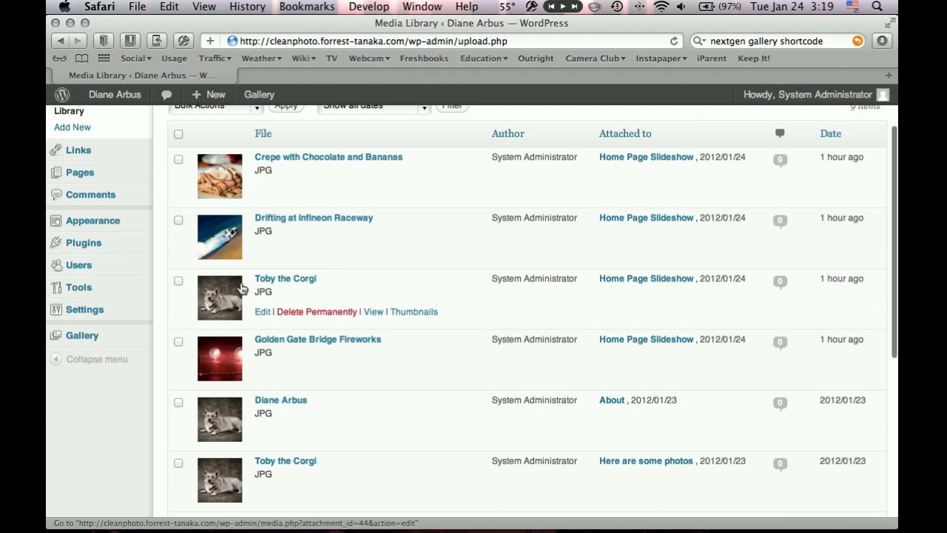
scroll("down", 3)
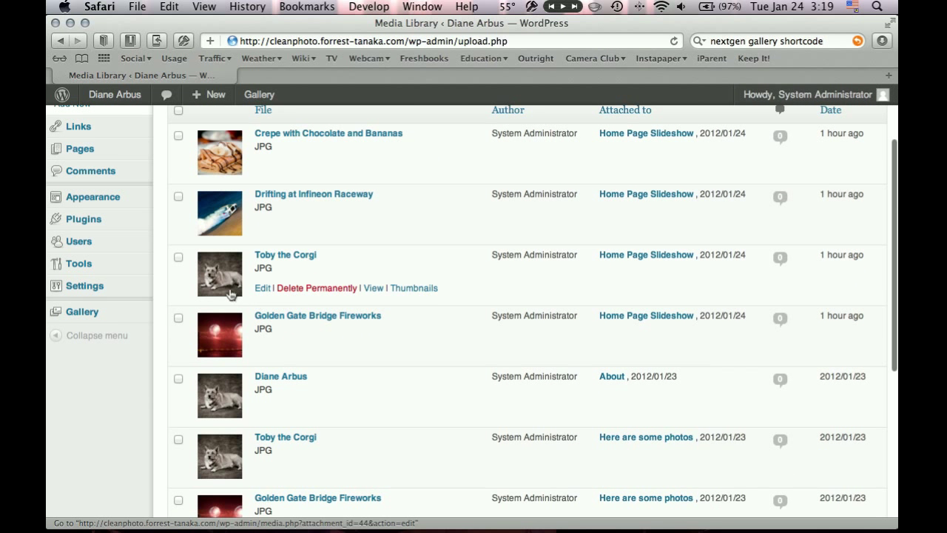
scroll("down", 3)
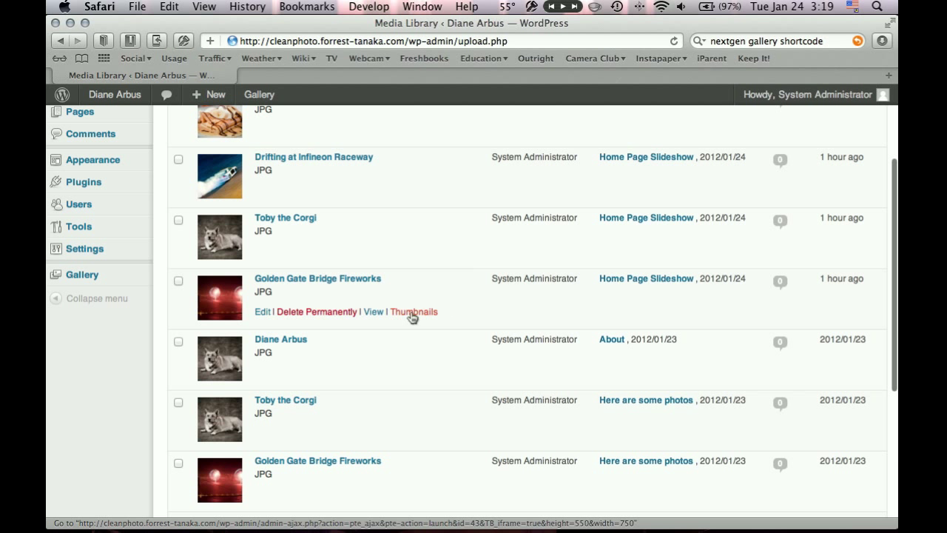
mouse_move(398, 314)
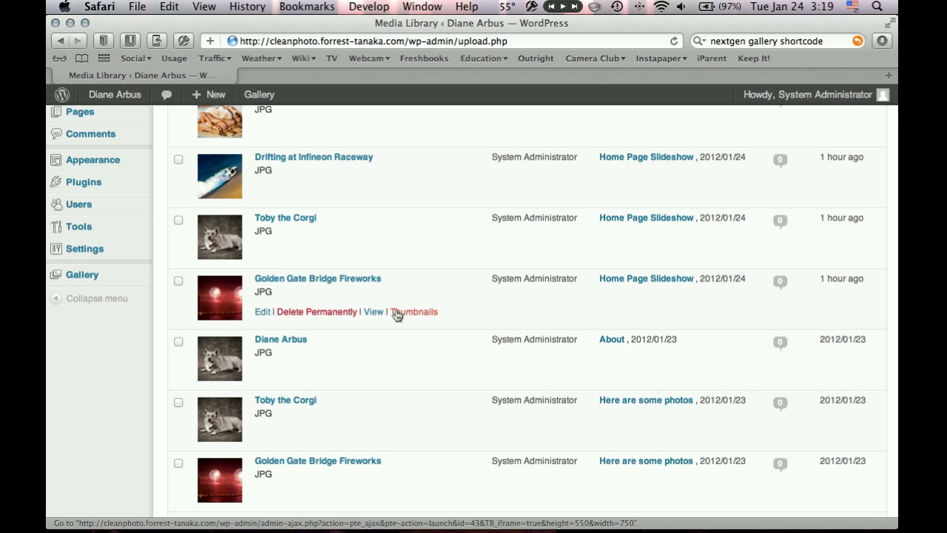
Crop the fireworks photo and regenerate its 150x150 thumbnail and feature-thumbnail, accepting the result
left_click(414, 310)
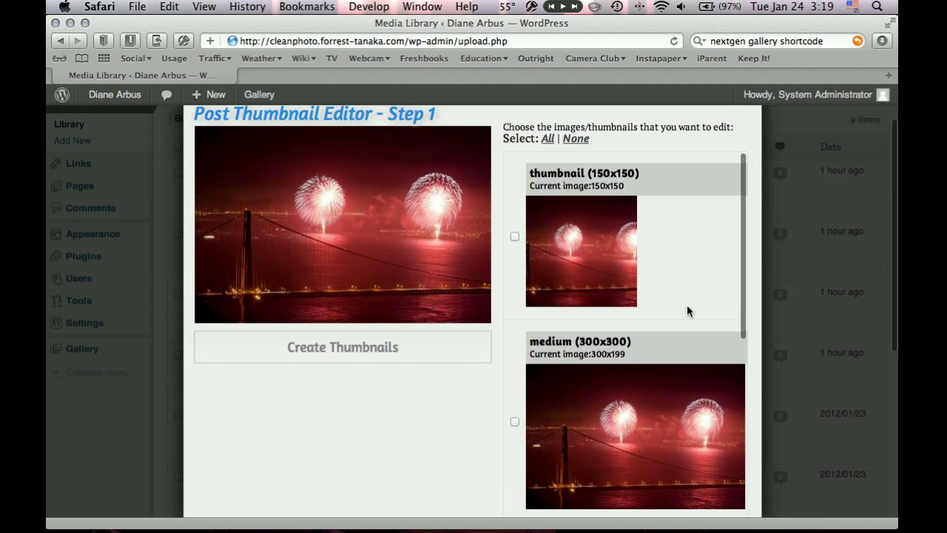
mouse_move(638, 235)
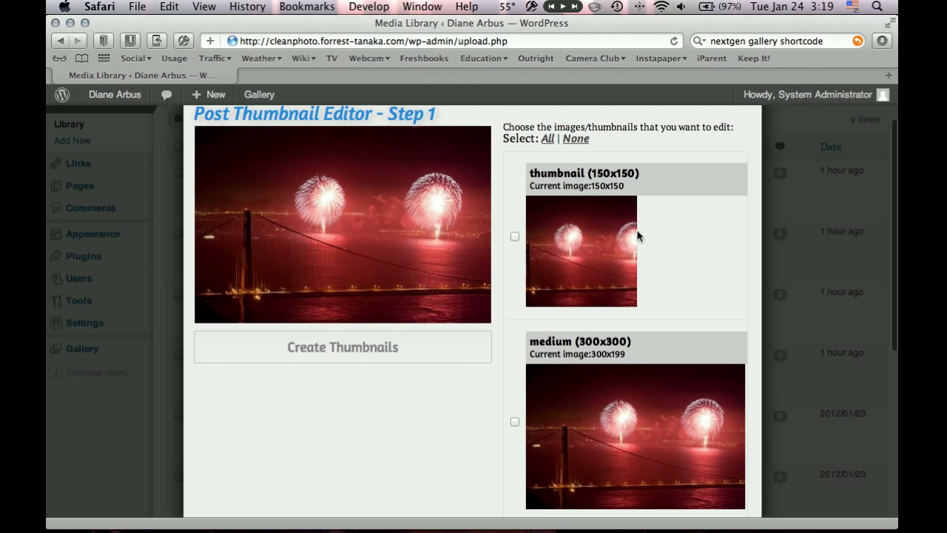
mouse_move(627, 237)
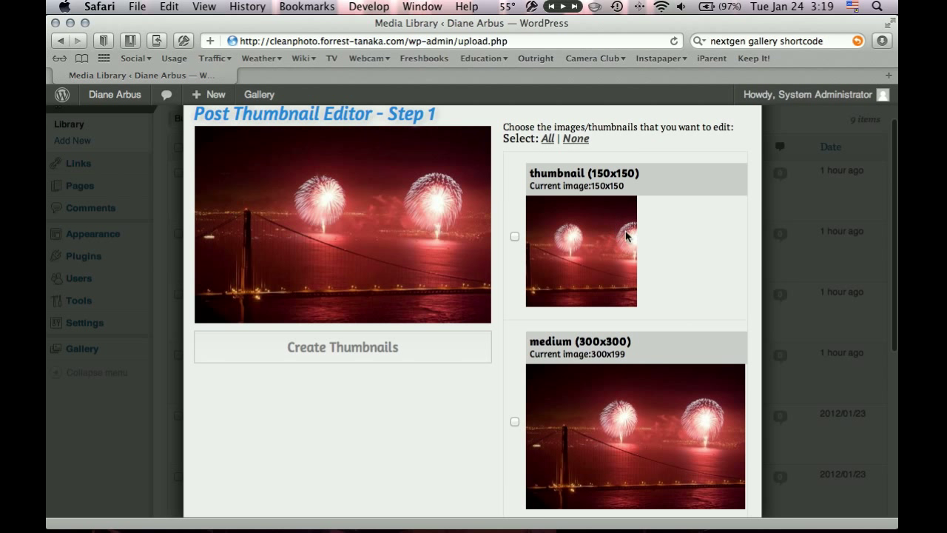
left_click(515, 235)
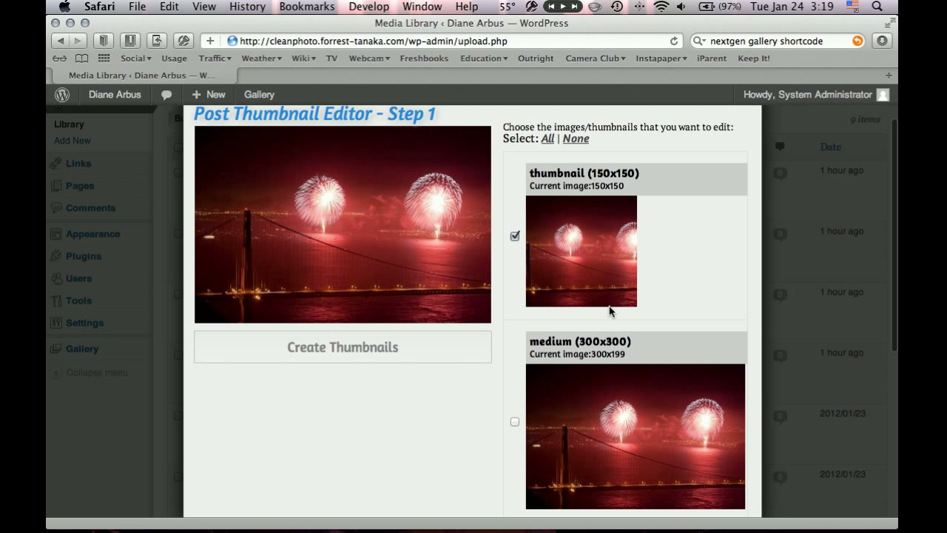
scroll("down", 3)
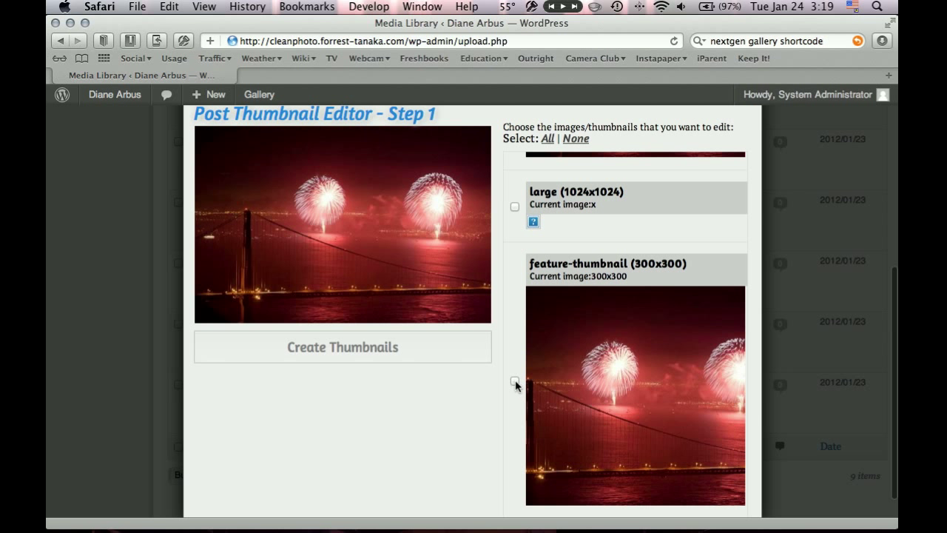
left_click(515, 379)
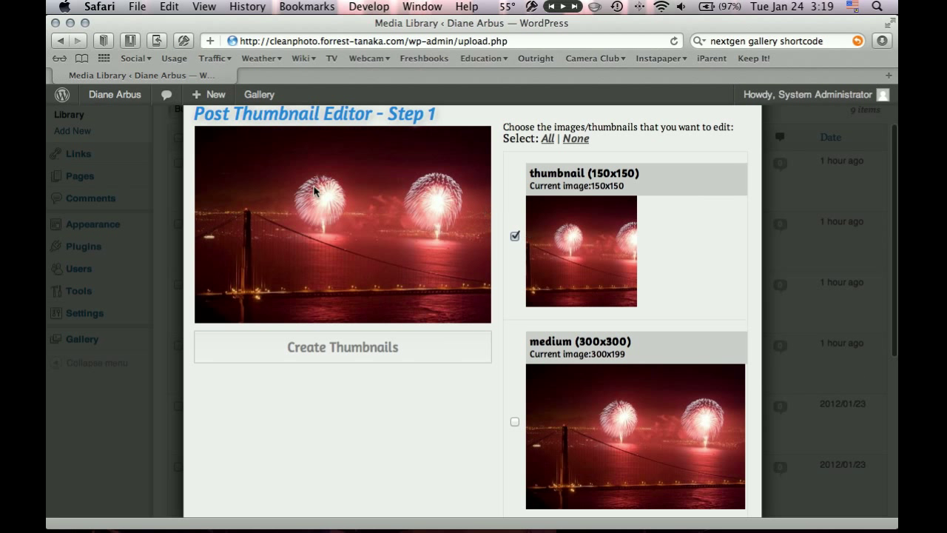
left_click_drag(314, 191, 400, 252)
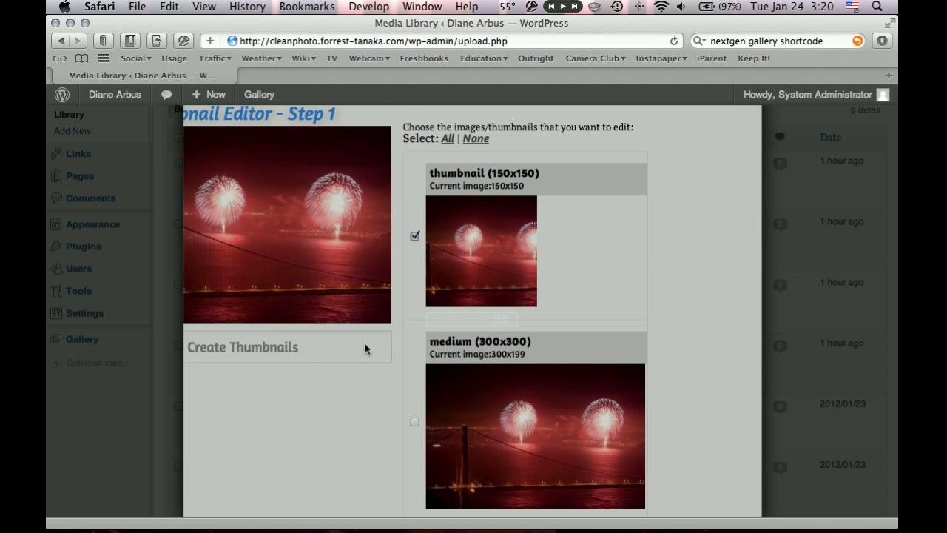
left_click(243, 347)
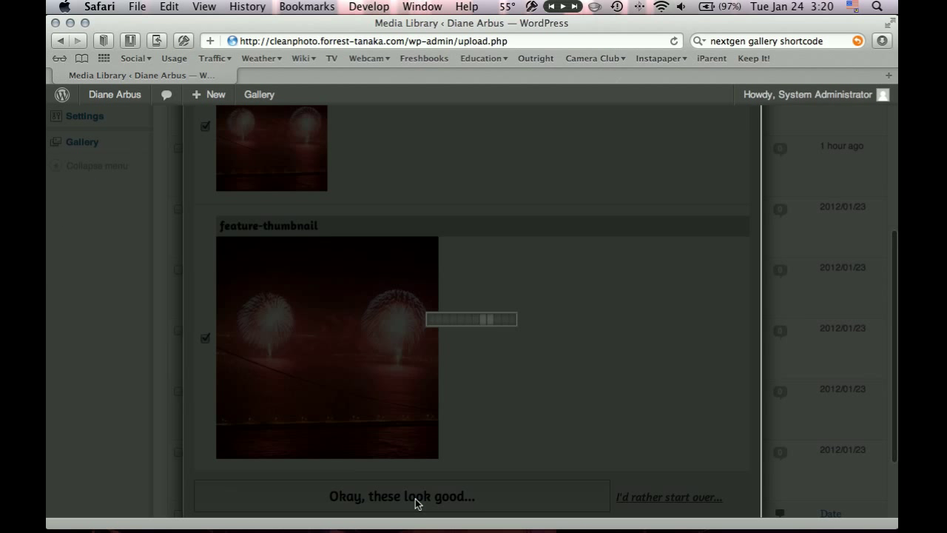
left_click(402, 496)
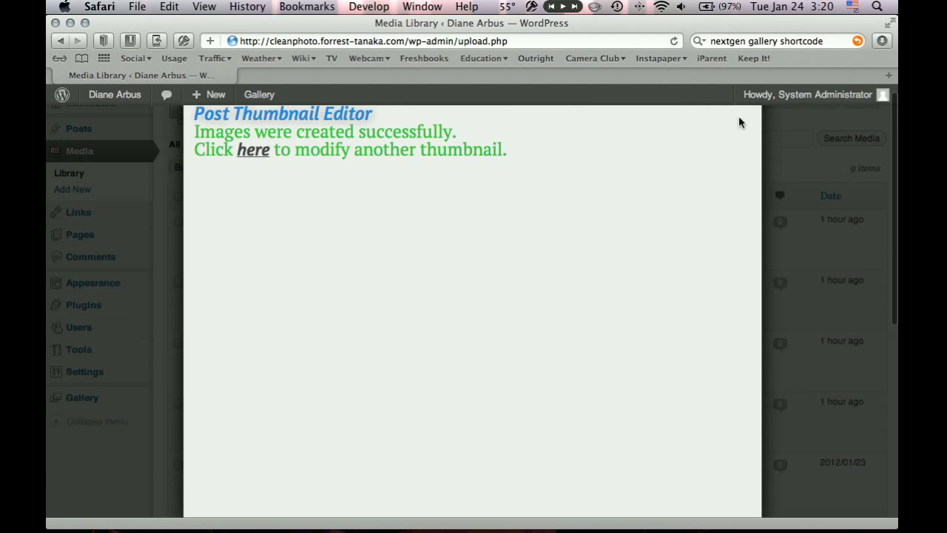
mouse_move(737, 125)
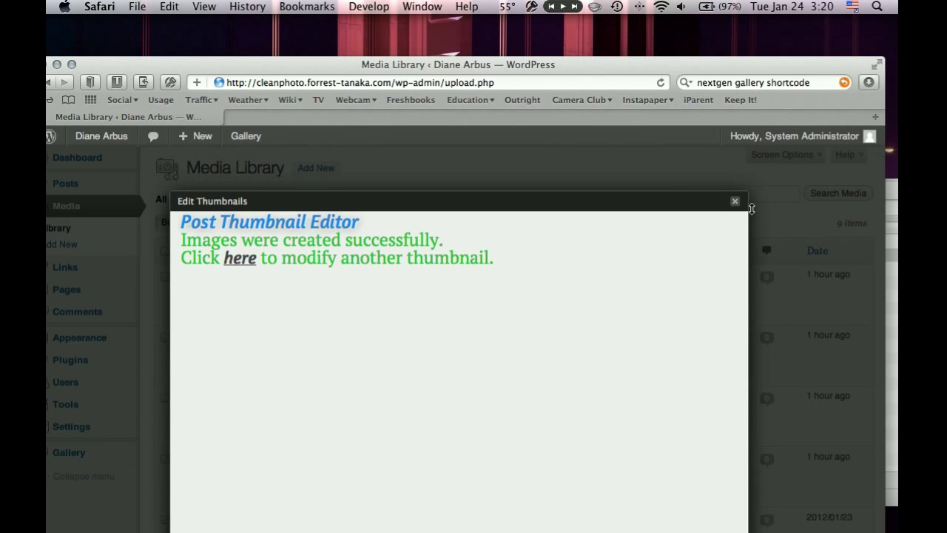
Leave the thumbnail editor and open the post 'Here are some photos' for editing via All Posts
left_click(734, 201)
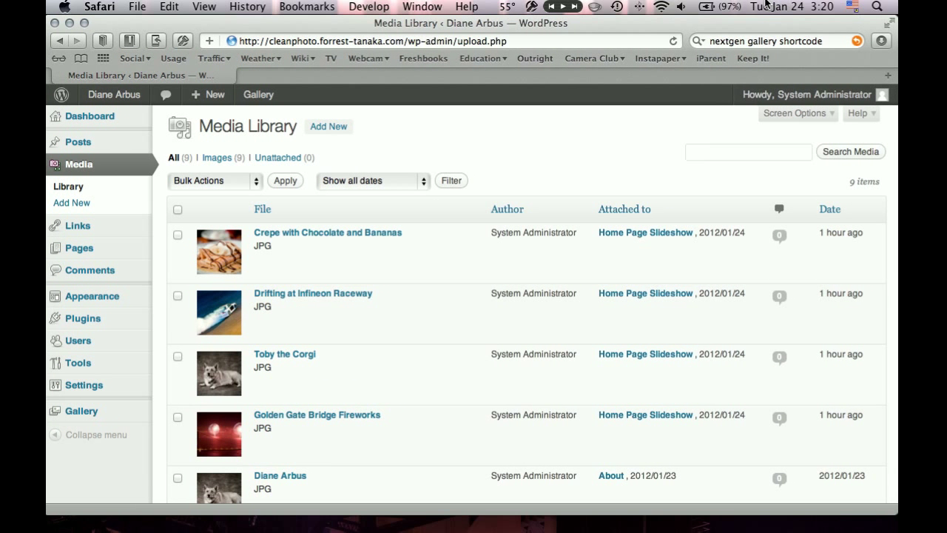
mouse_move(331, 432)
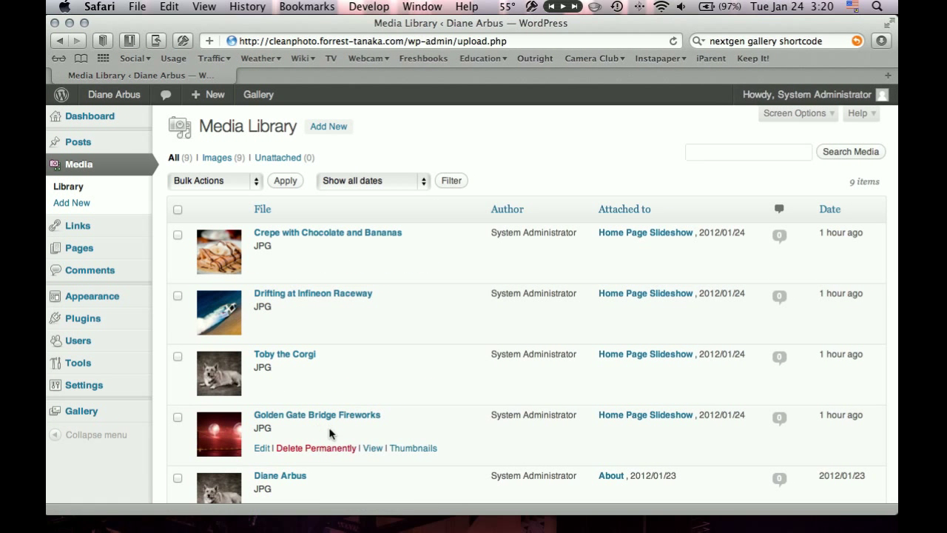
left_click(672, 42)
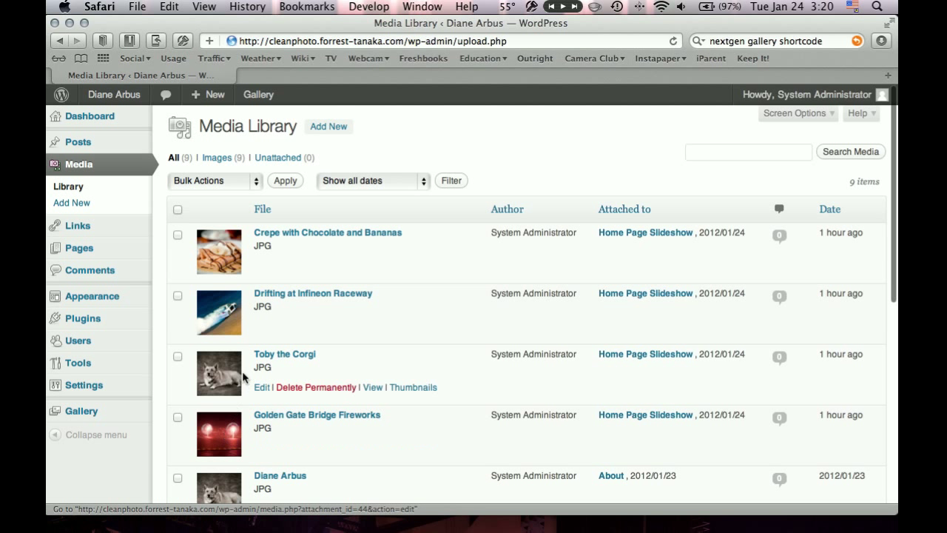
mouse_move(219, 370)
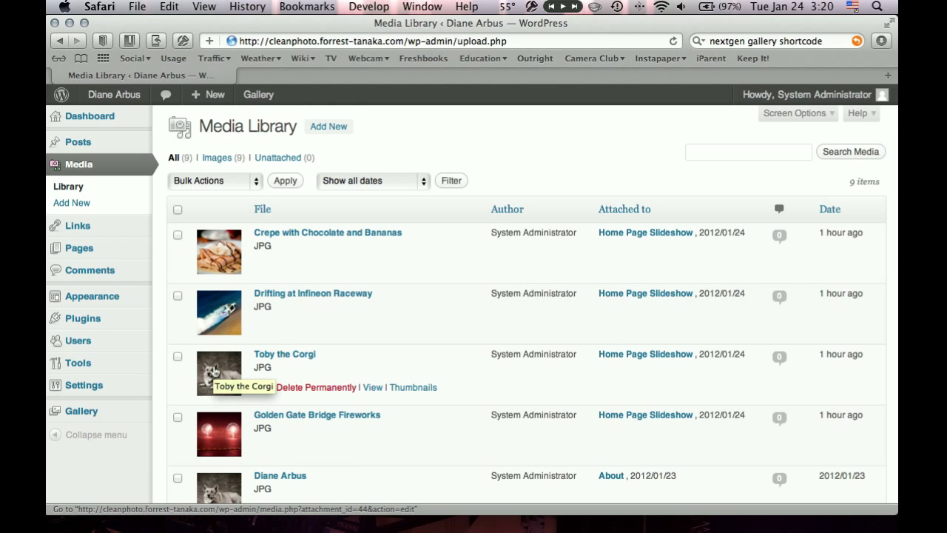
mouse_move(154, 315)
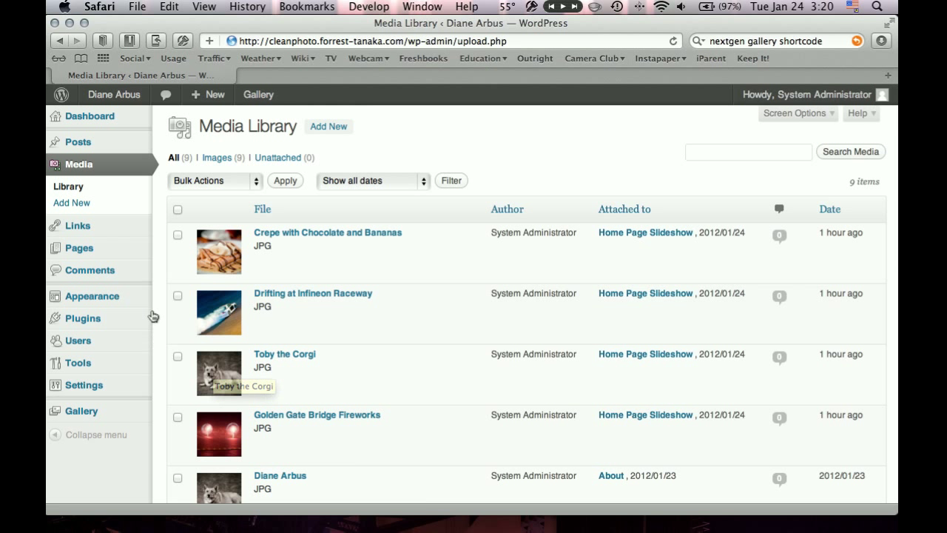
mouse_move(79, 248)
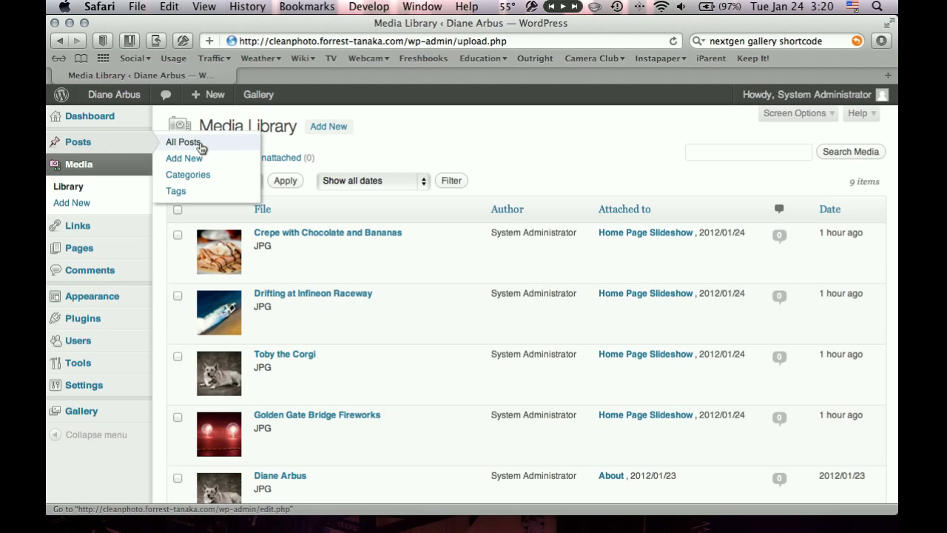
left_click(184, 142)
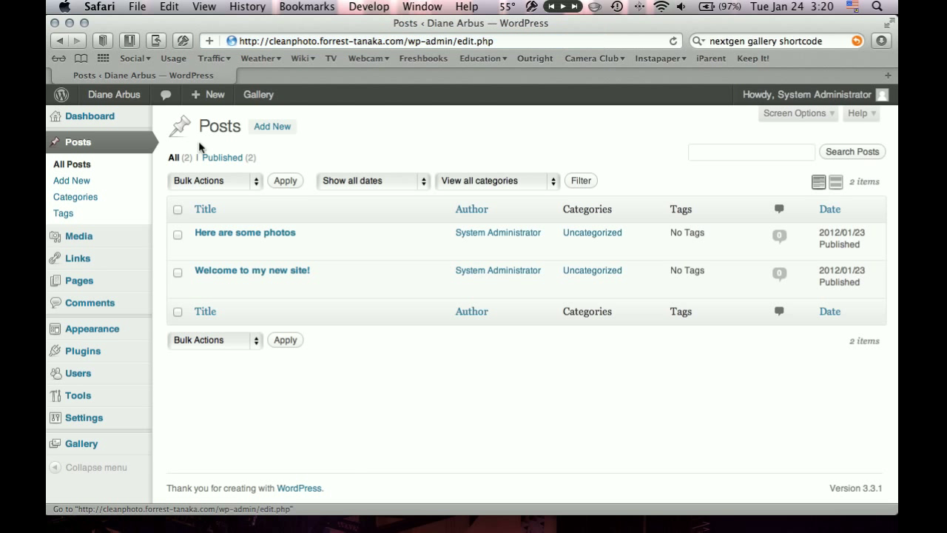
left_click(244, 230)
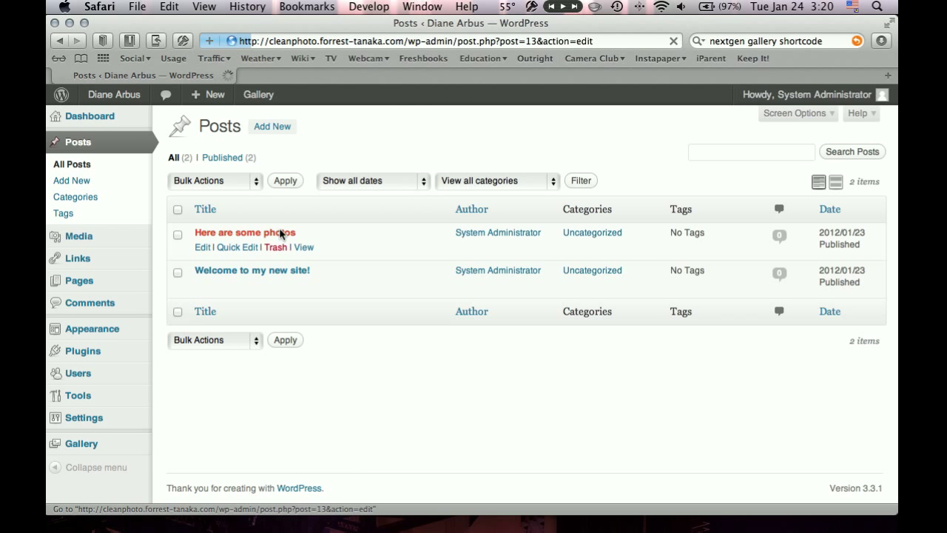
left_click(244, 231)
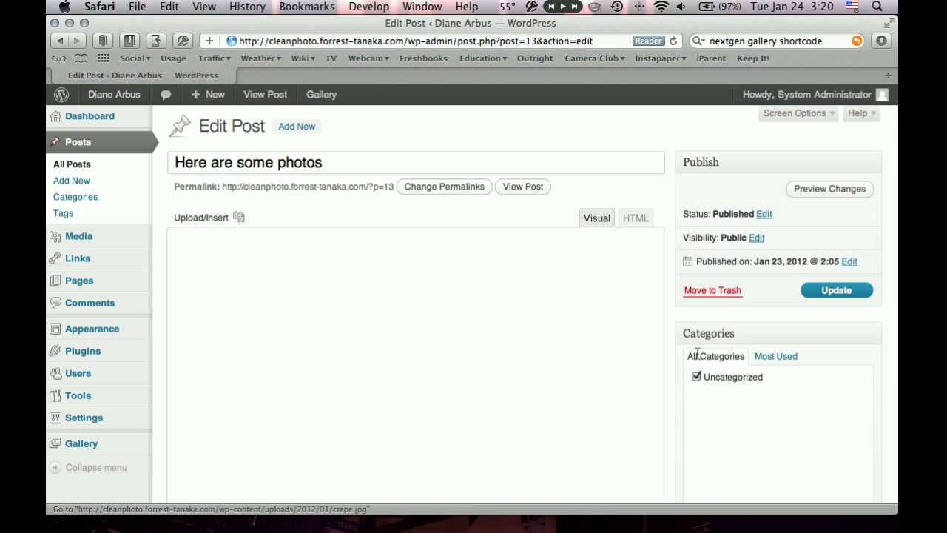
scroll("down", 3)
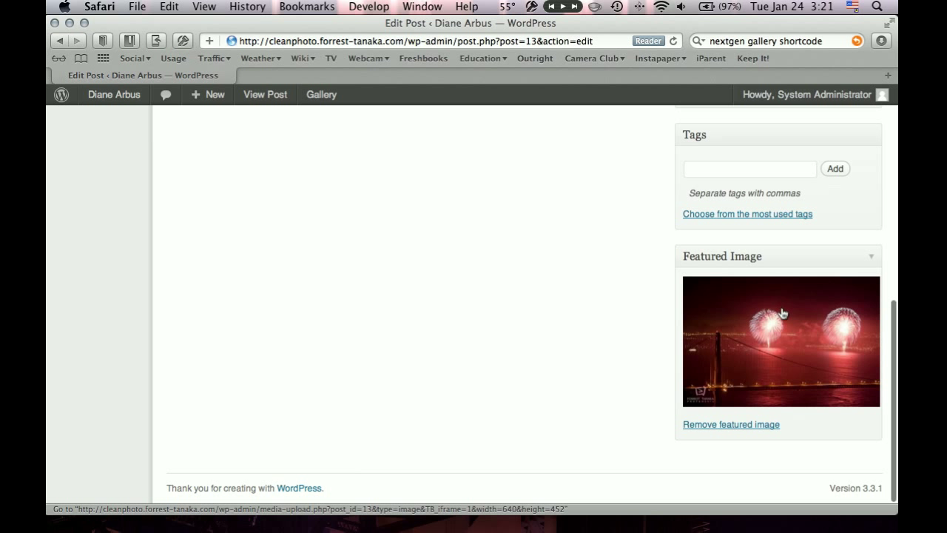
mouse_move(783, 314)
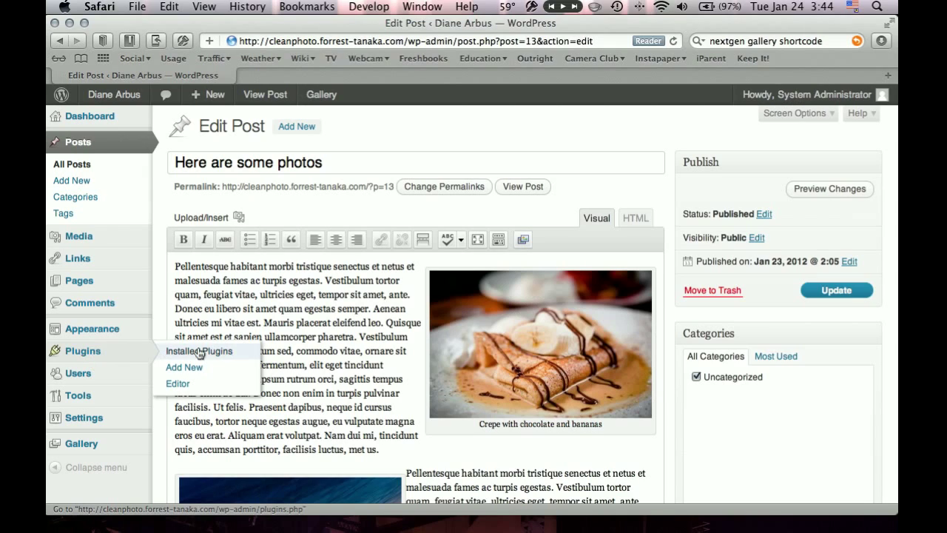
Search the plugin directory for 'regenerate thumbnails' from Plugins > Add New
left_click(183, 367)
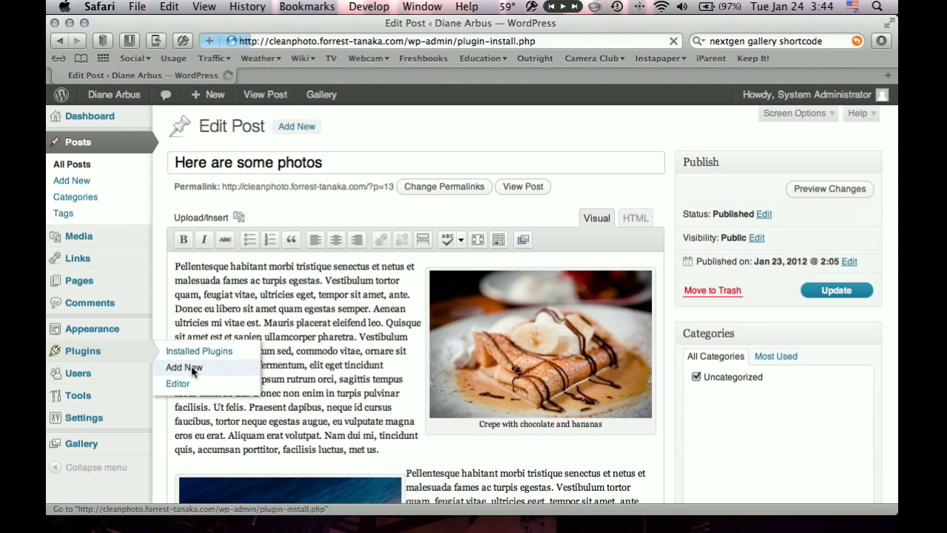
left_click(184, 367)
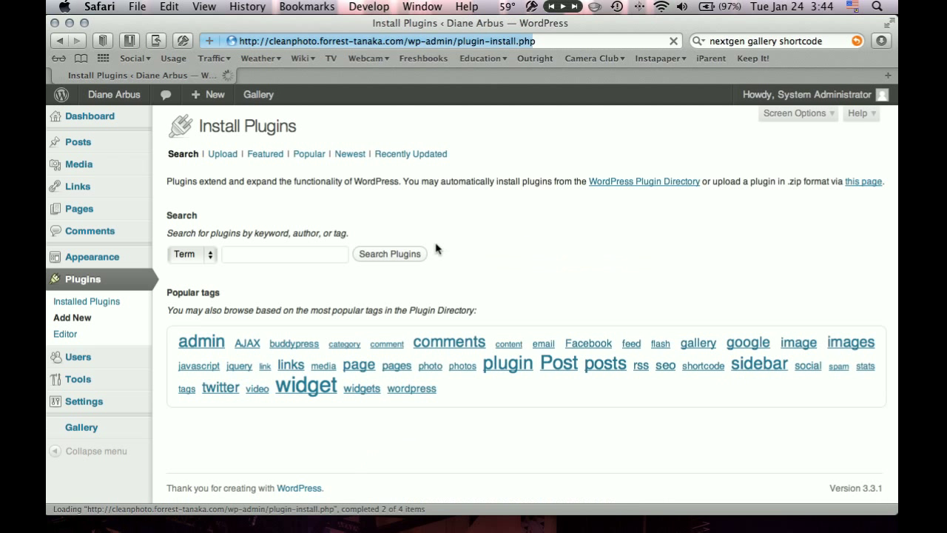
left_click(284, 255)
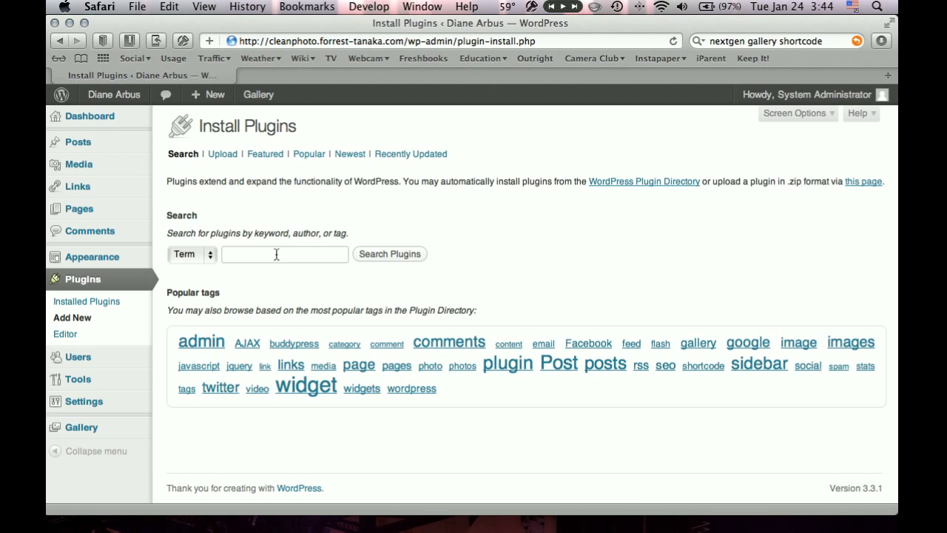
type("regenerate")
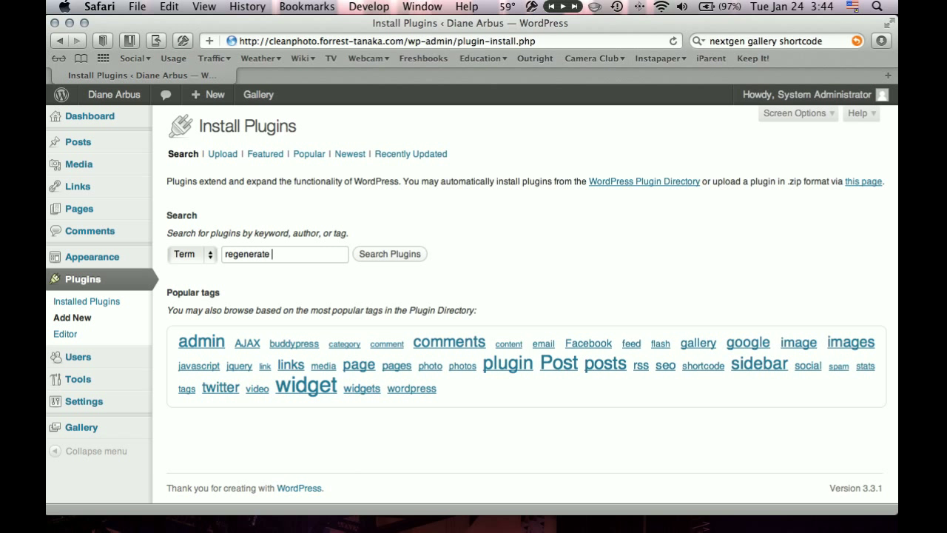
type("thumb")
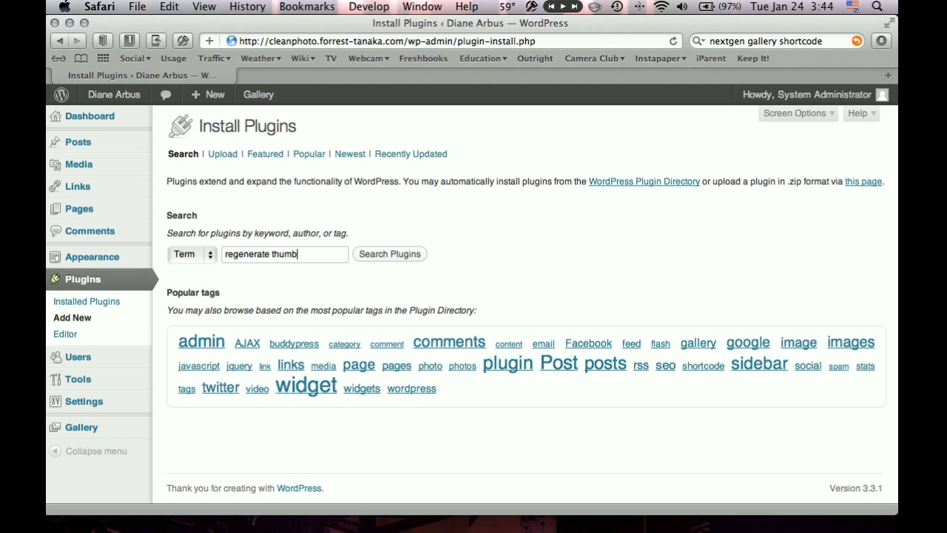
left_click(390, 255)
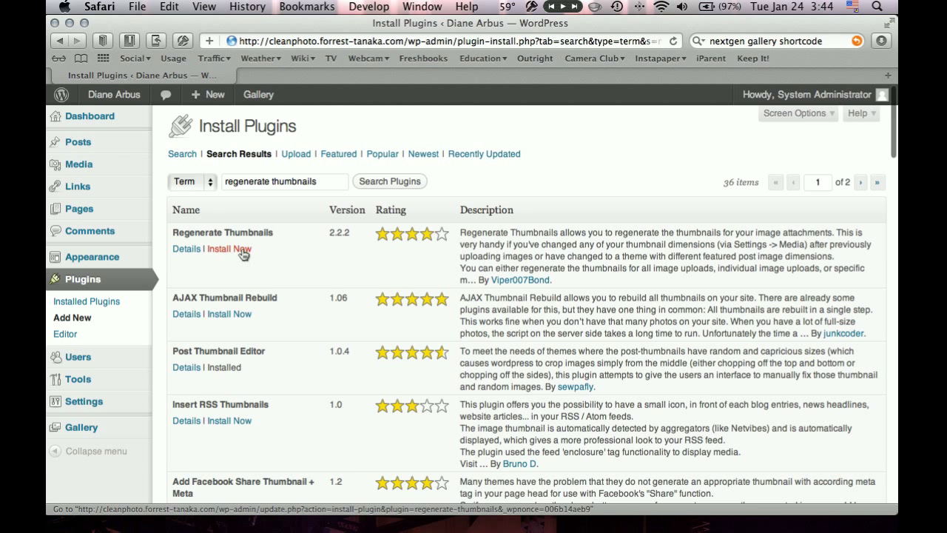
Install and activate the Regenerate Thumbnails plugin
left_click(228, 248)
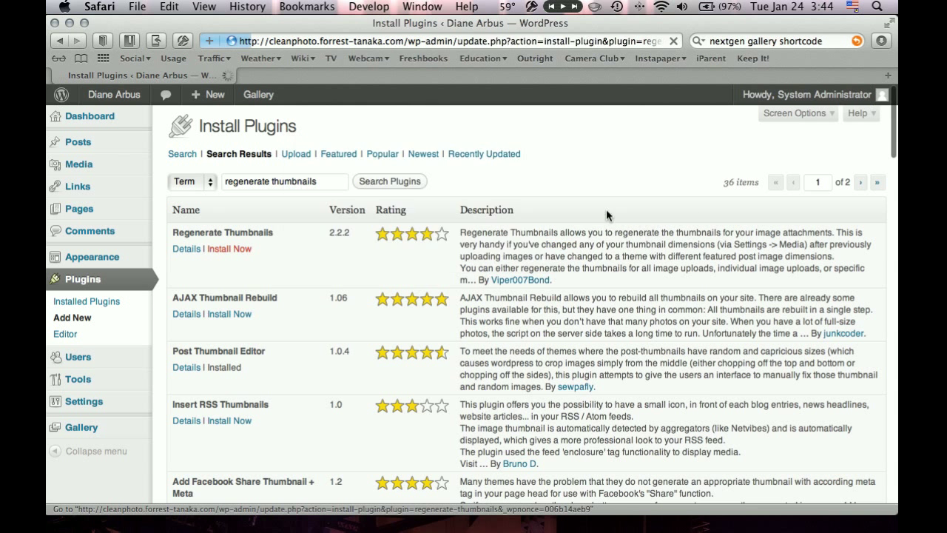
left_click(229, 249)
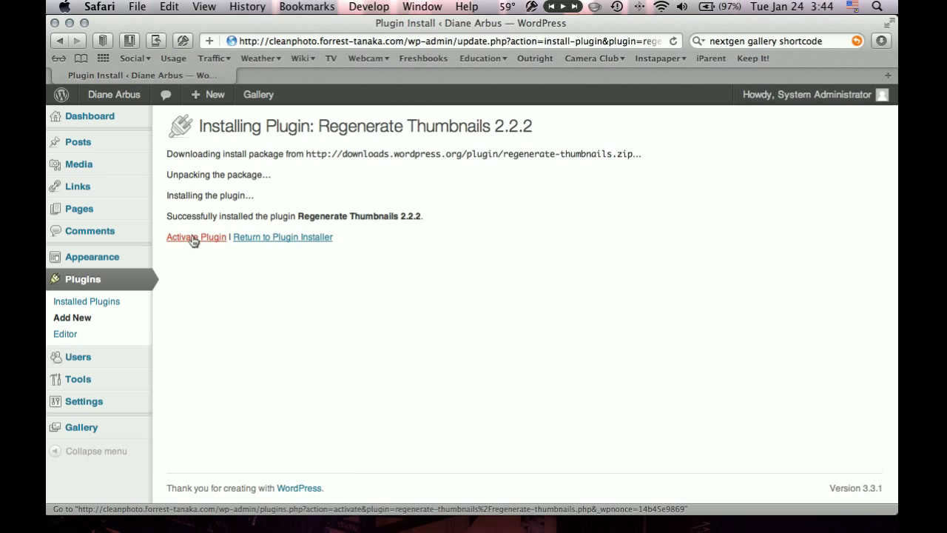
left_click(195, 237)
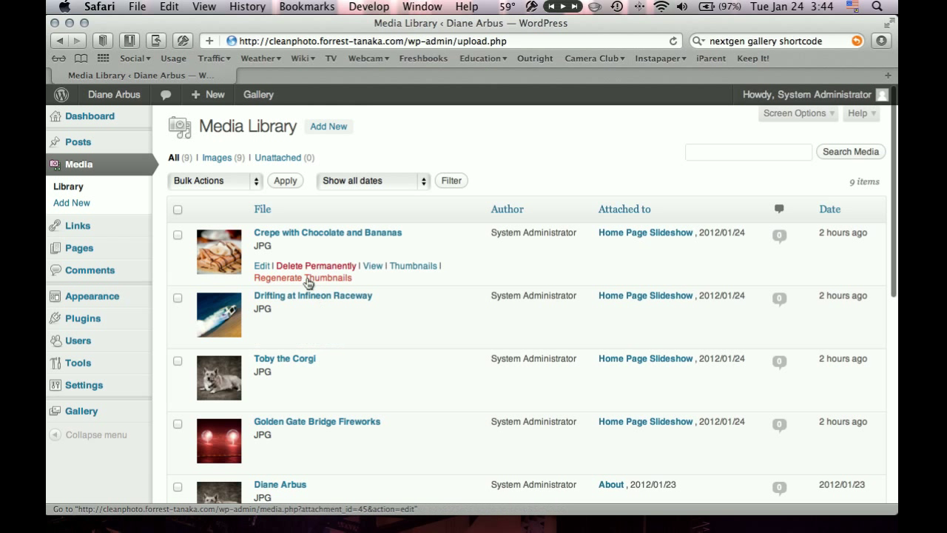
Run the Regenerate Thumbnails bulk action on all 9 checked Media Library images
left_click(214, 181)
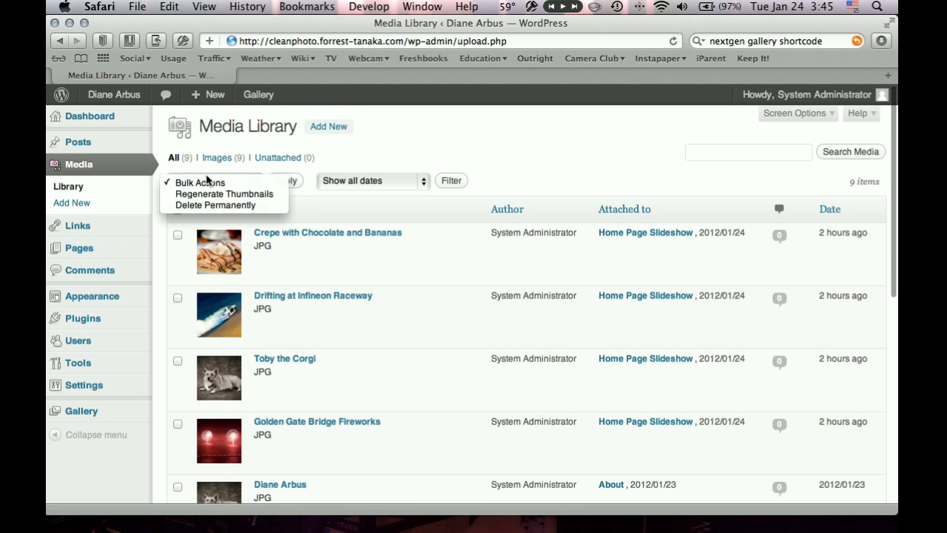
mouse_move(225, 193)
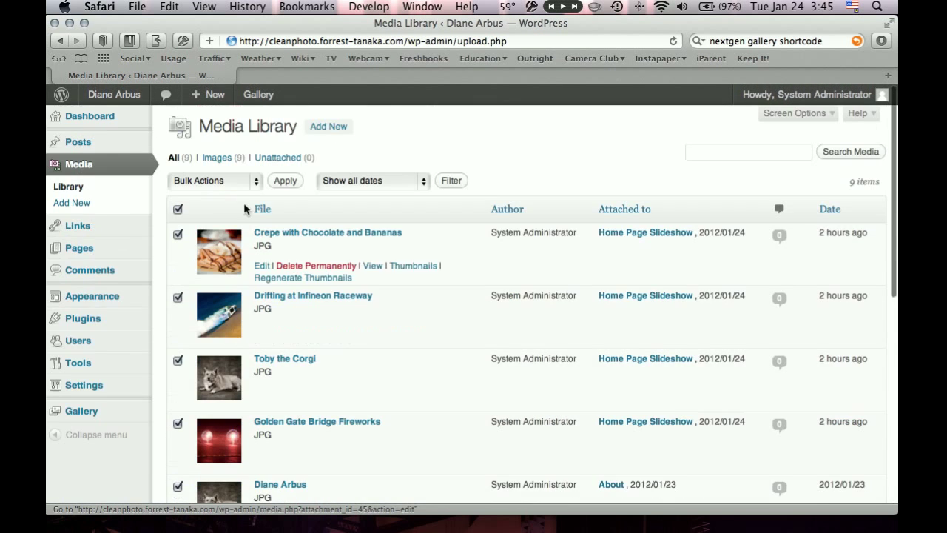
left_click(213, 181)
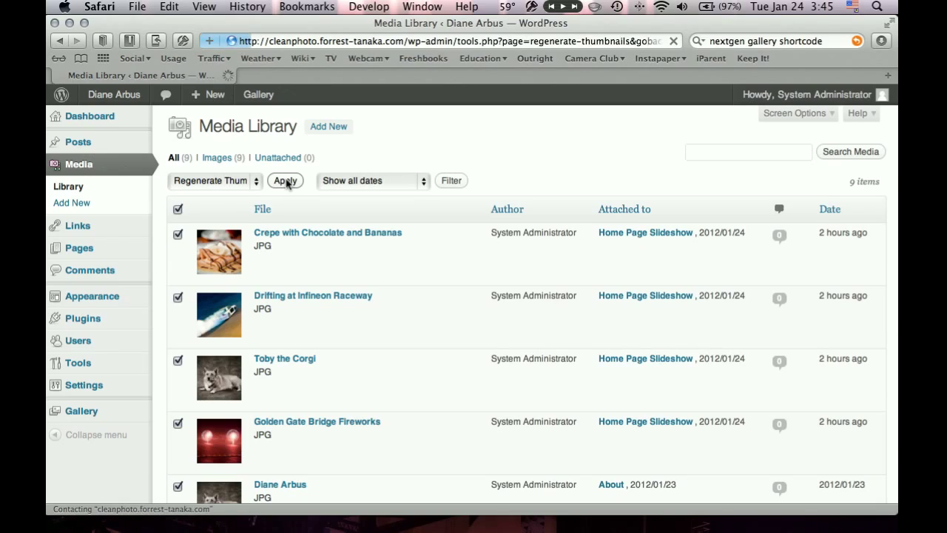
left_click(284, 181)
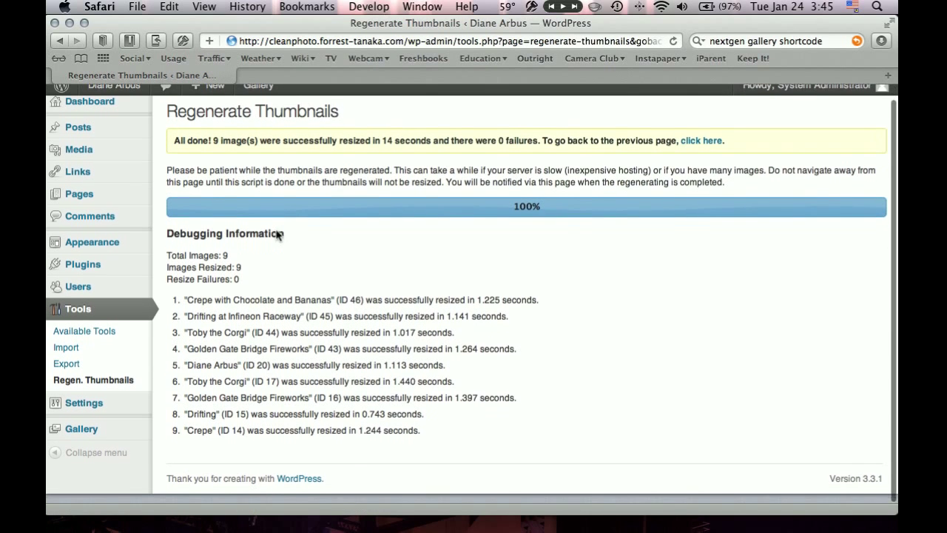
mouse_move(79, 163)
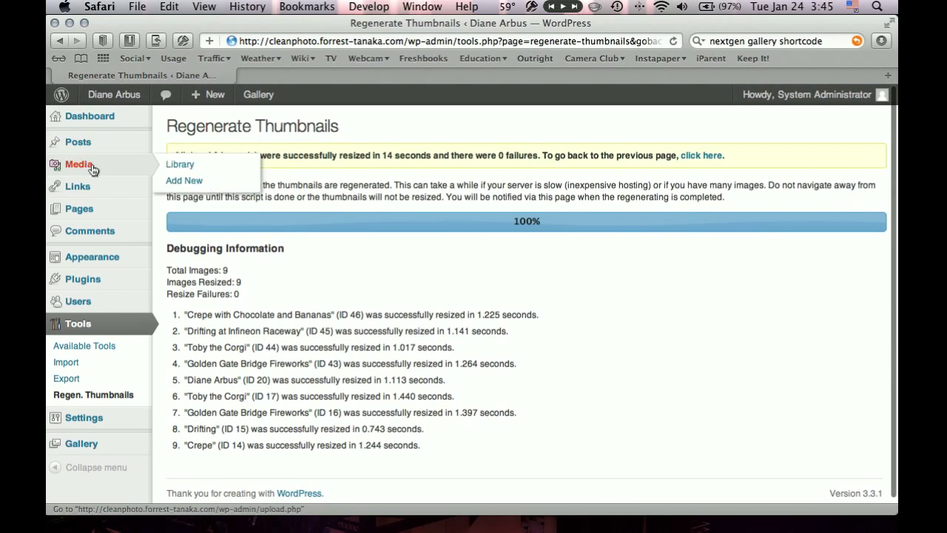
Return to the Media Library listing of all nine images, then head toward Posts
left_click(180, 163)
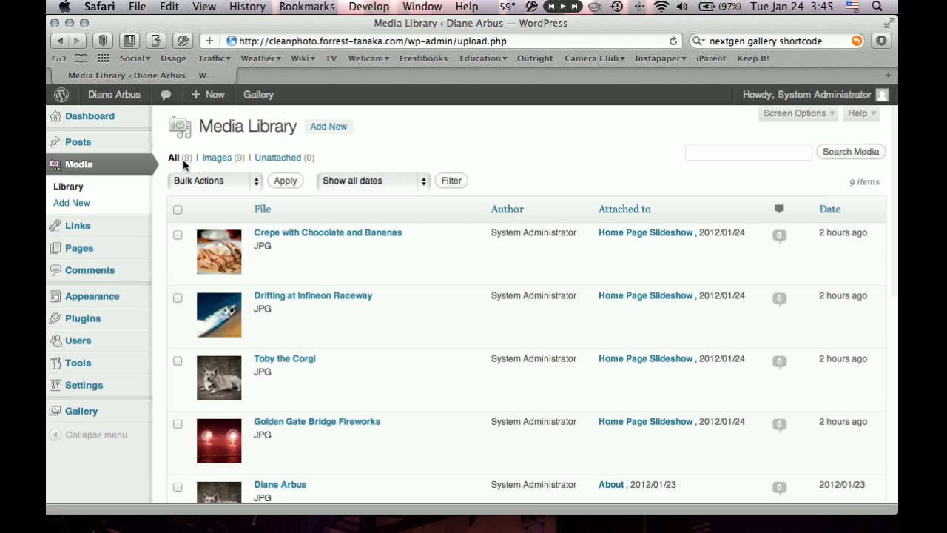
scroll("down", 3)
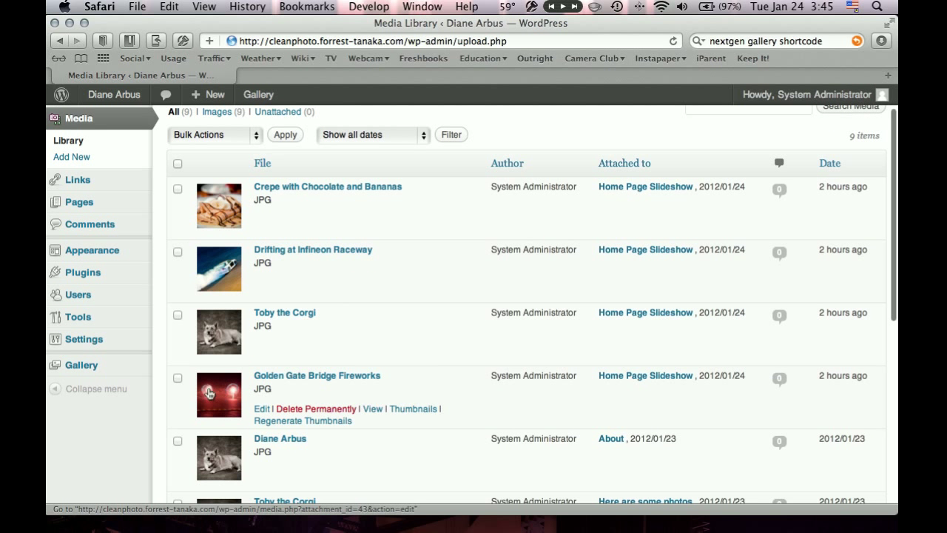
mouse_move(317, 376)
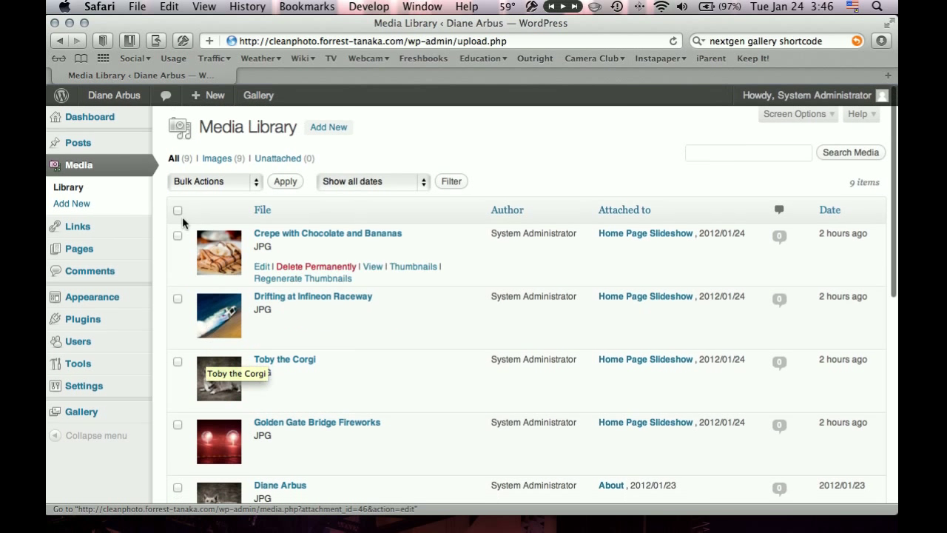
mouse_move(77, 142)
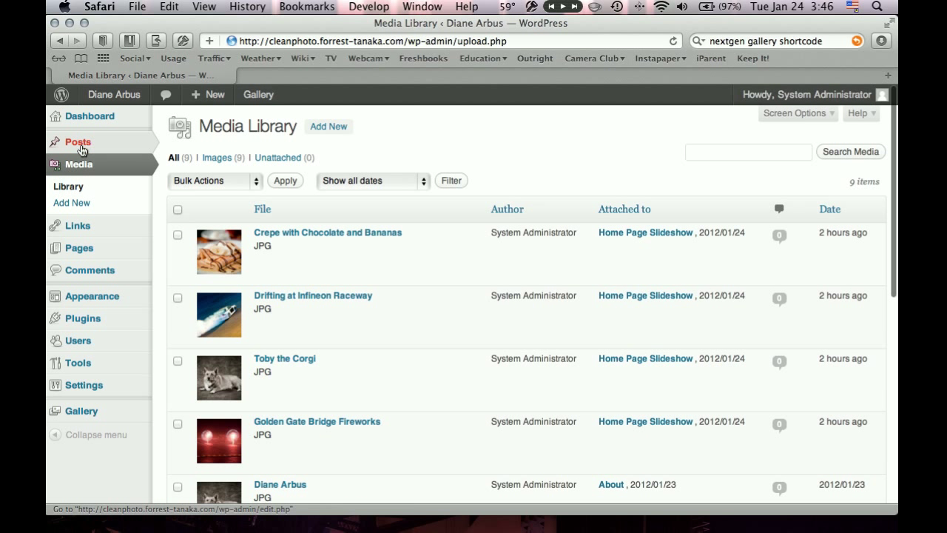
left_click(79, 142)
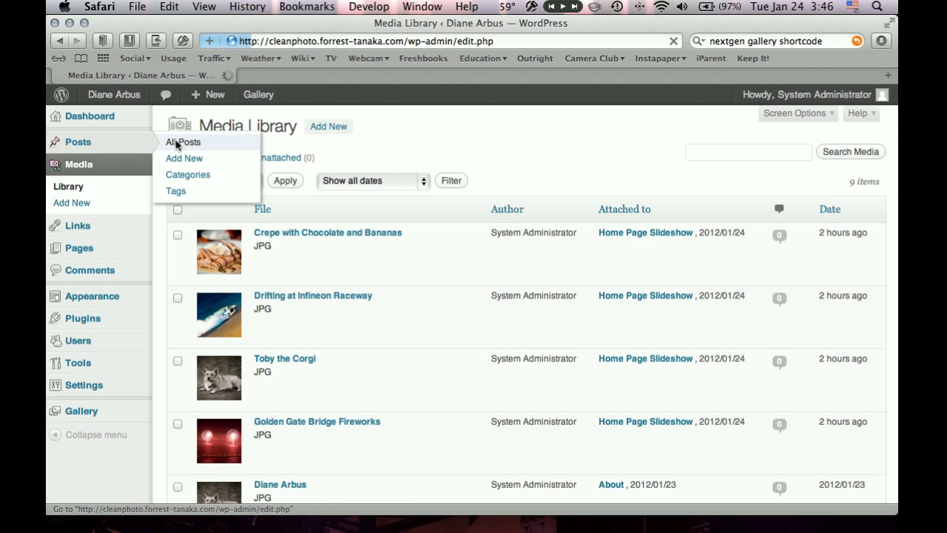
Open 'Here are some photos' from All Posts and bring up its Set featured image chooser
left_click(182, 142)
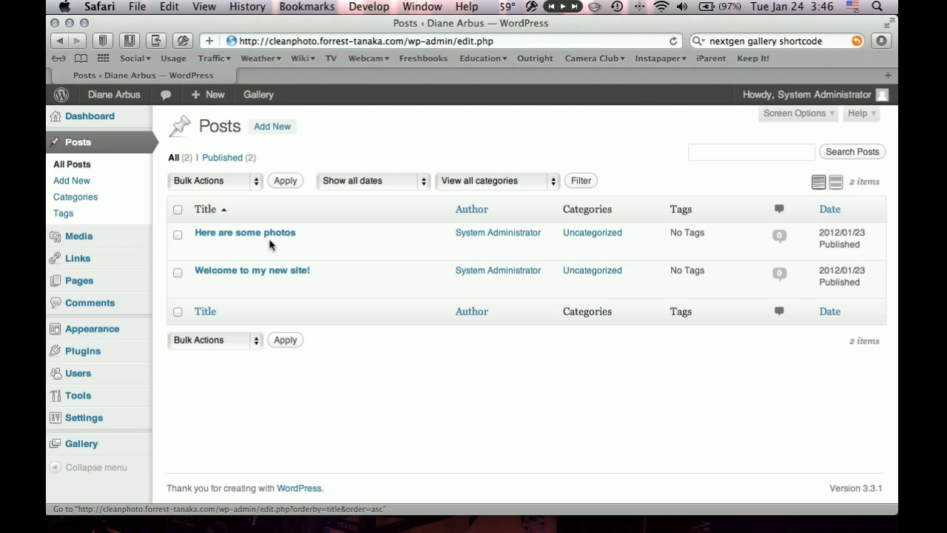
left_click(246, 232)
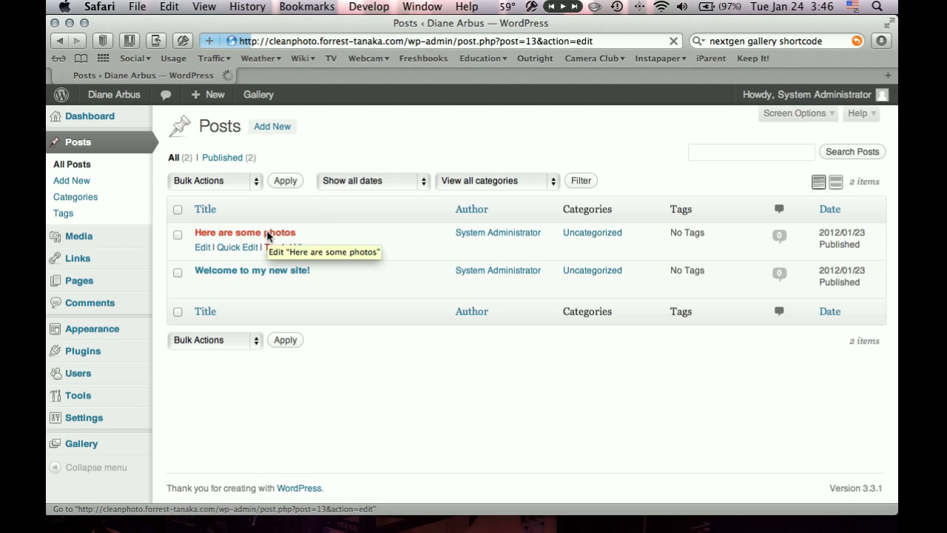
left_click(245, 232)
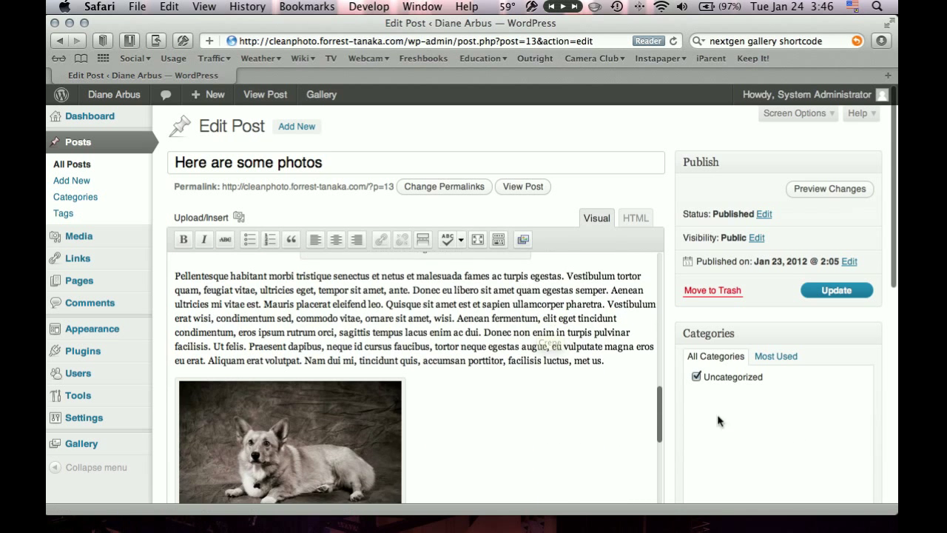
scroll("down", 3)
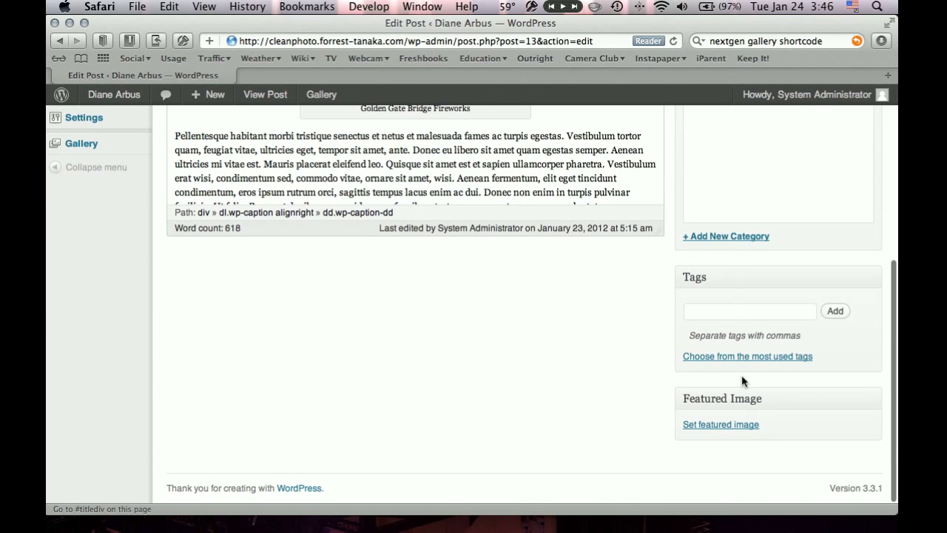
left_click(719, 423)
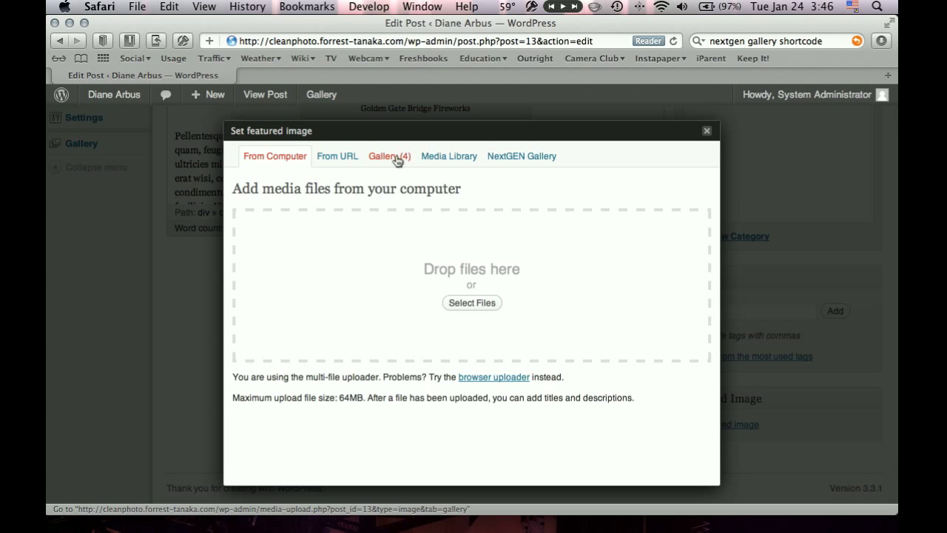
Use Golden Gate Bridge Fireworks from the Gallery as the post's featured image
left_click(389, 157)
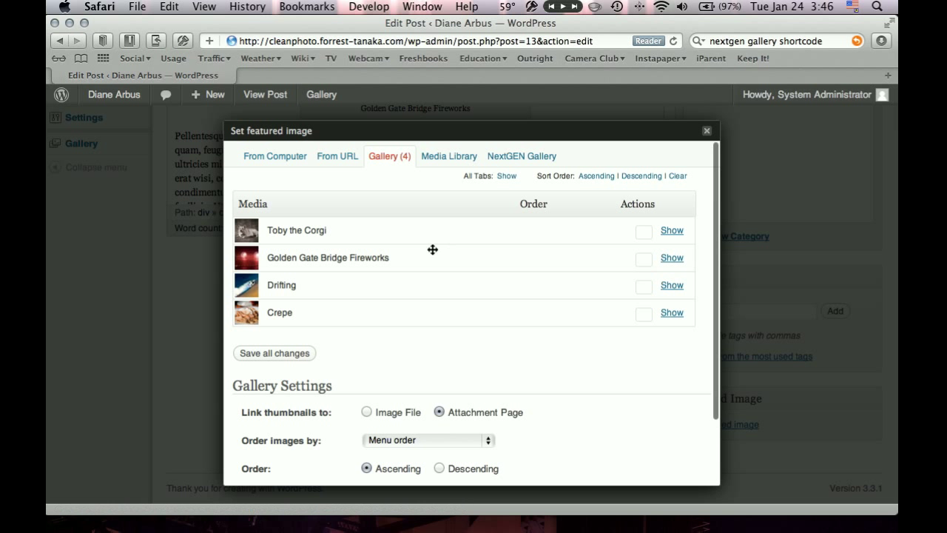
left_click(672, 257)
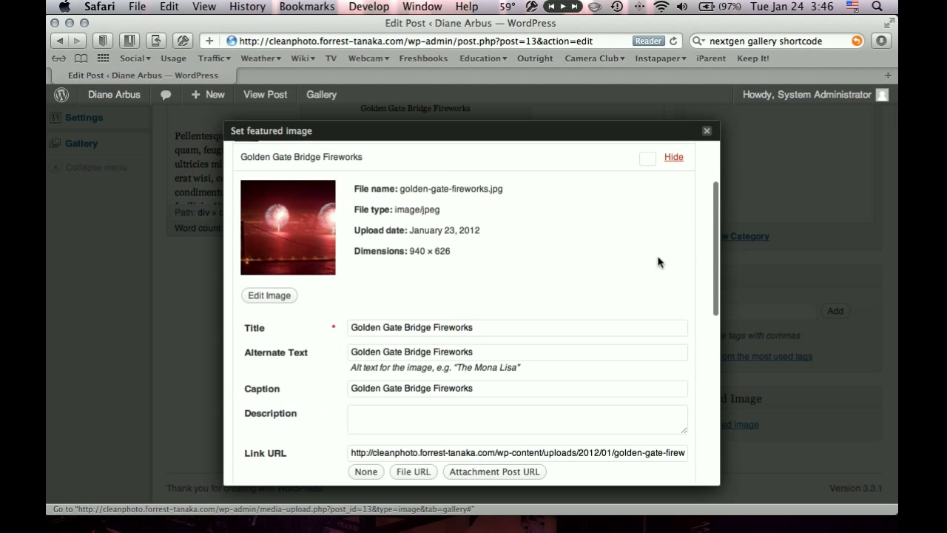
scroll("down", 3)
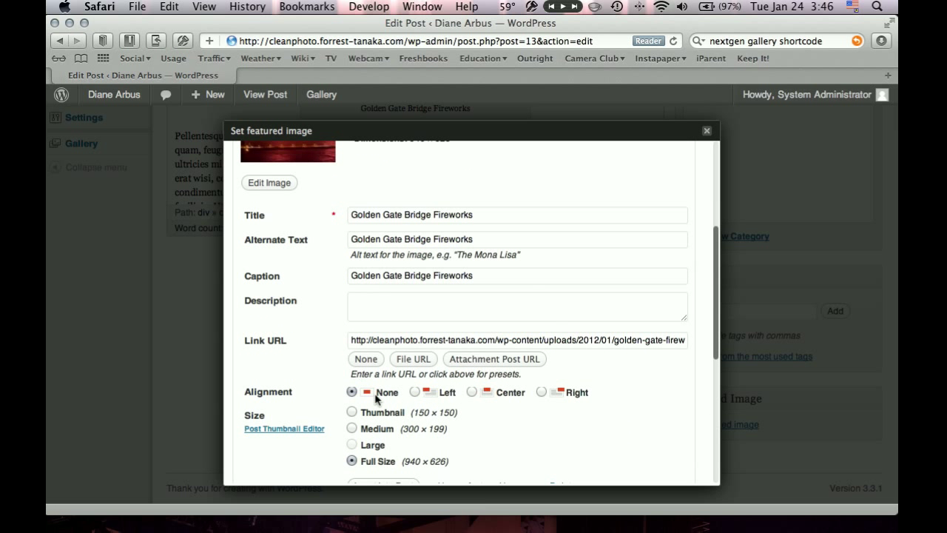
scroll("down", 3)
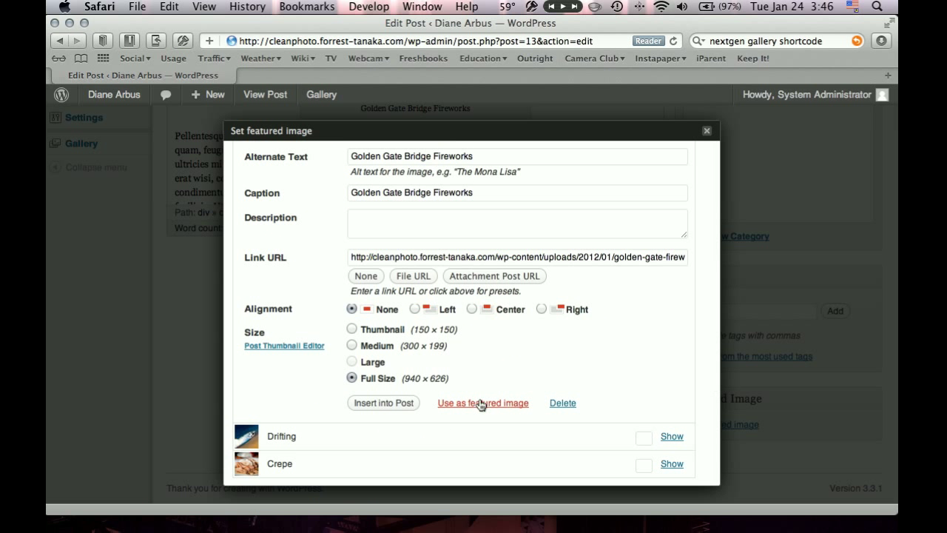
left_click(483, 402)
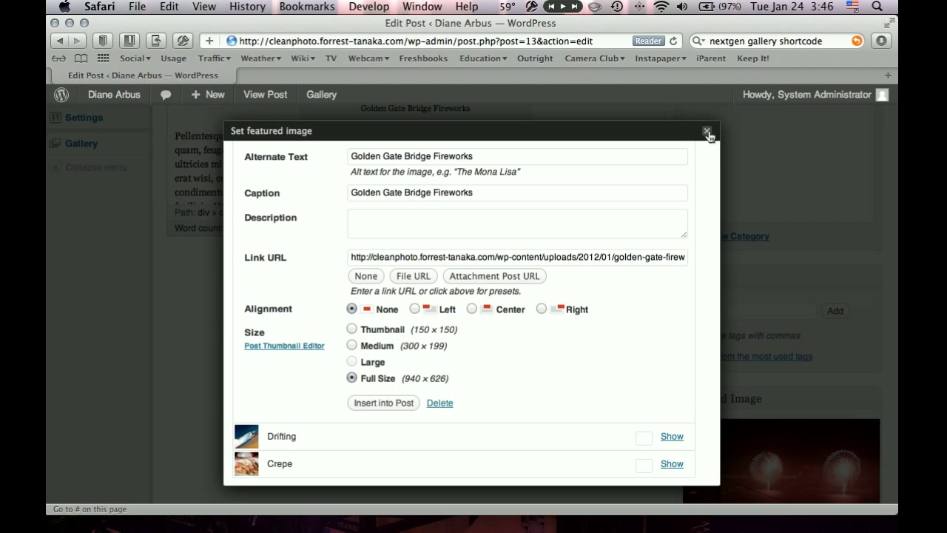
Close the featured image chooser and update the post
scroll("down", 3)
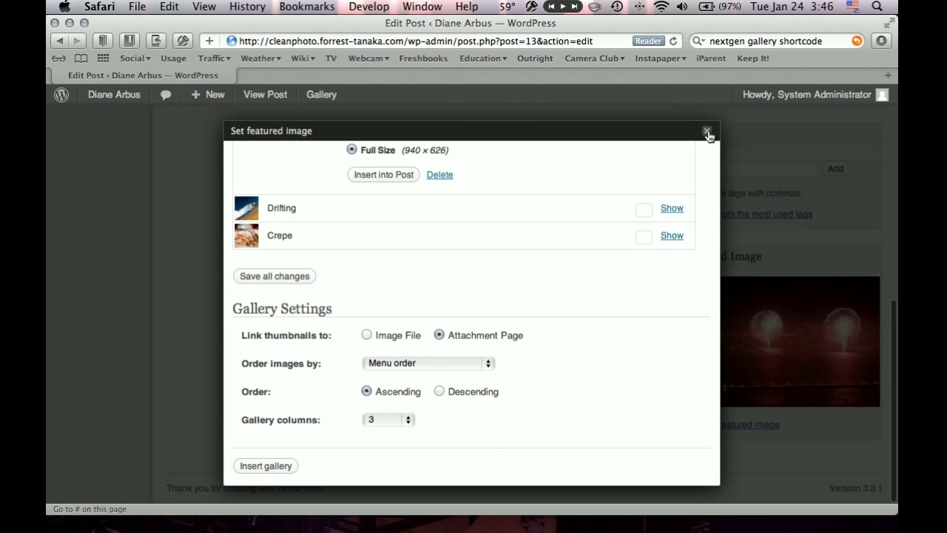
left_click(707, 130)
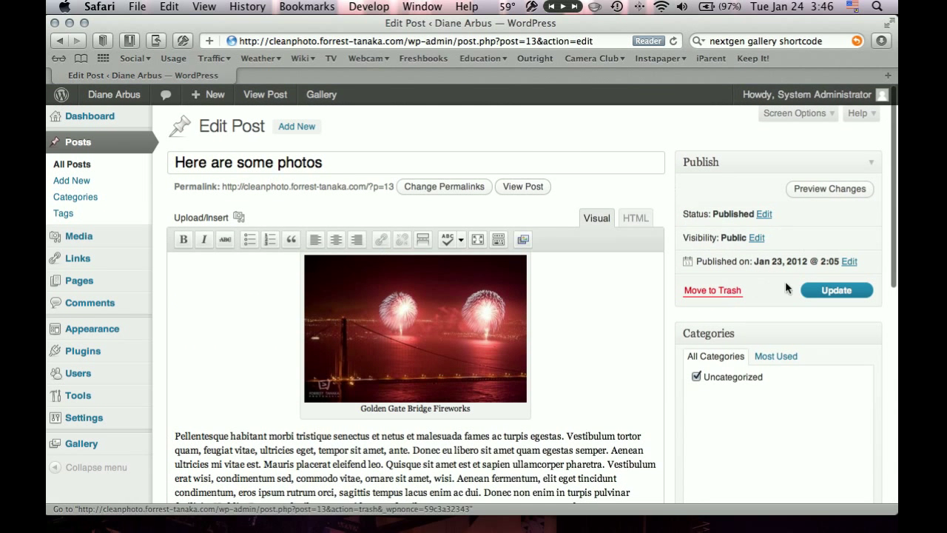
left_click(837, 289)
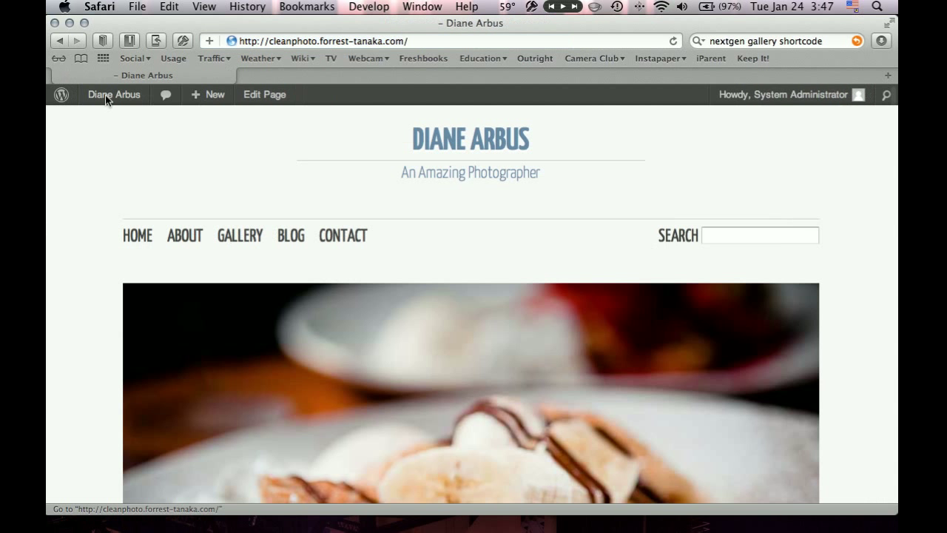
View the live Blog page showing the fireworks thumbnail and open the 'Here are some photos' post
left_click(290, 236)
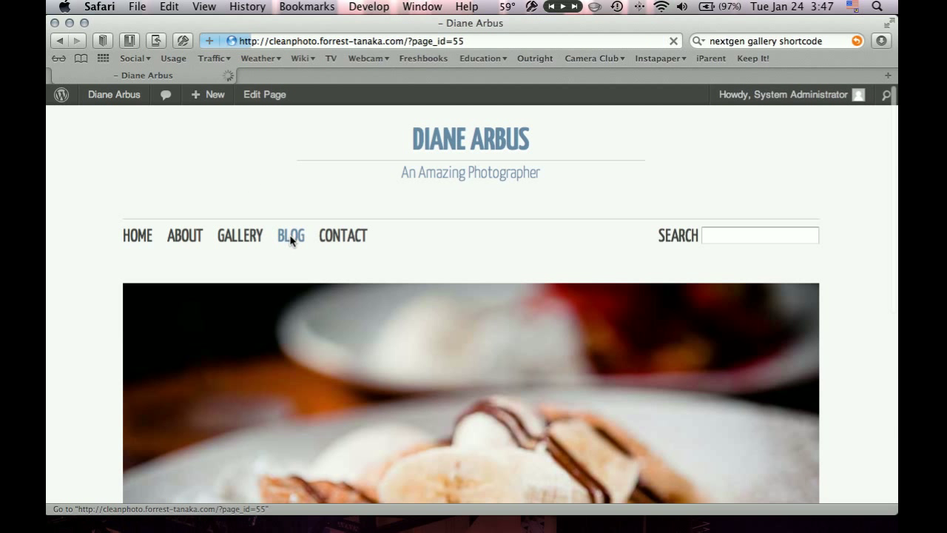
left_click(290, 235)
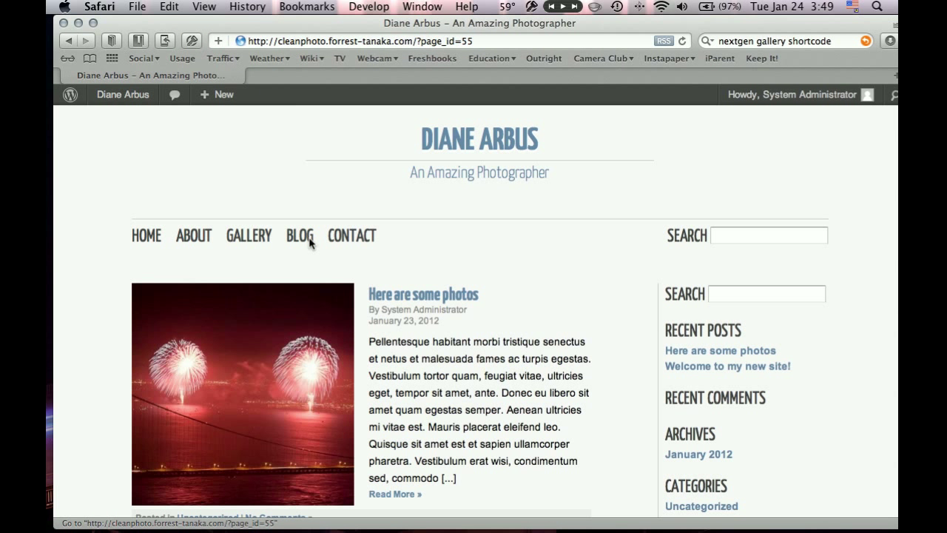
mouse_move(428, 218)
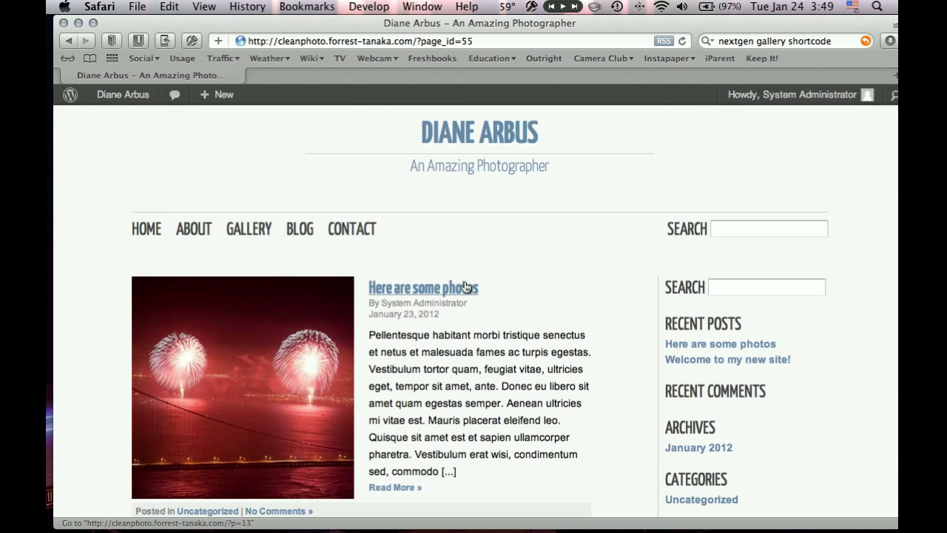
scroll("down", 3)
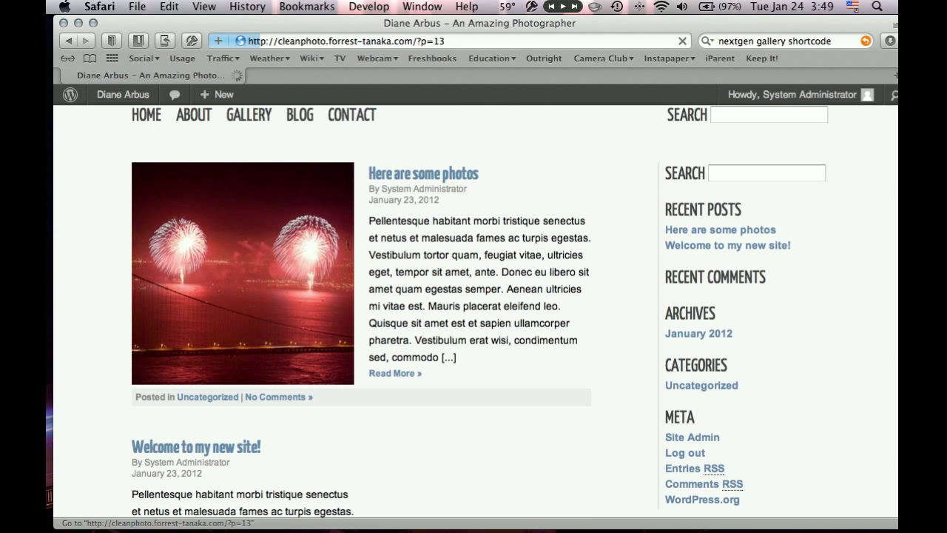
left_click(424, 173)
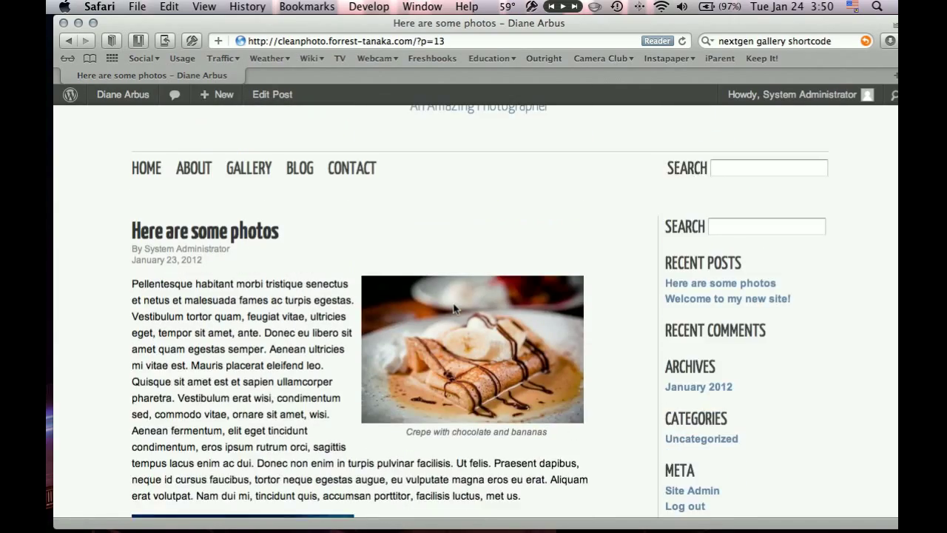
scroll("down", 3)
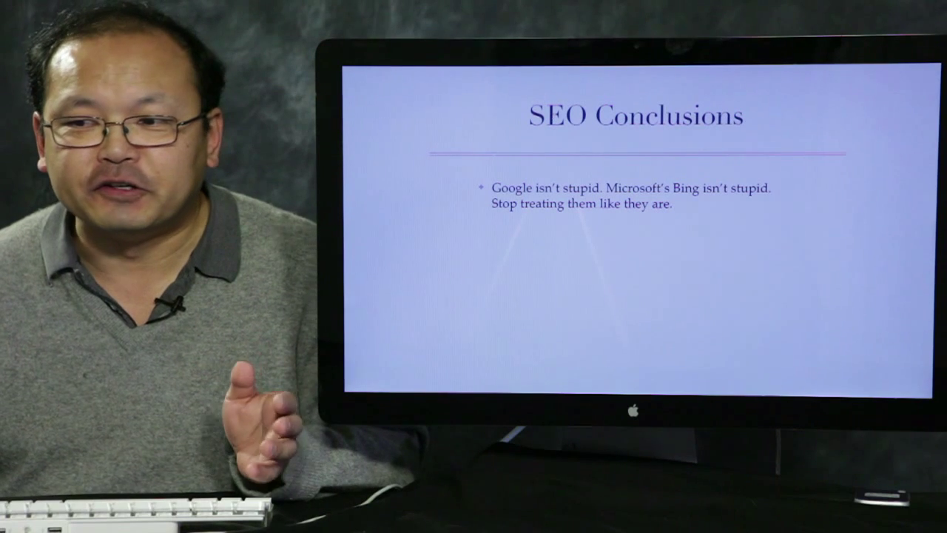
Advance the SEO Conclusions slide to reveal its next point
key("right")
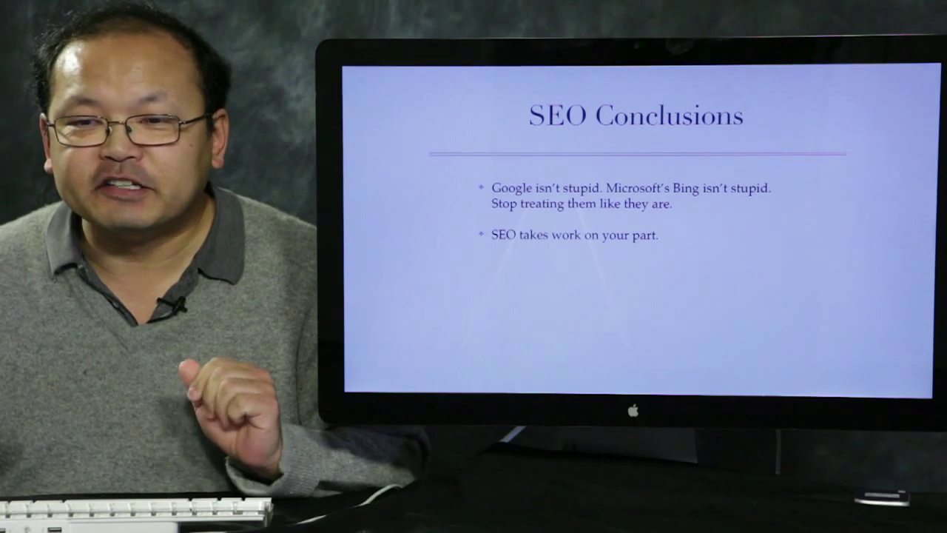